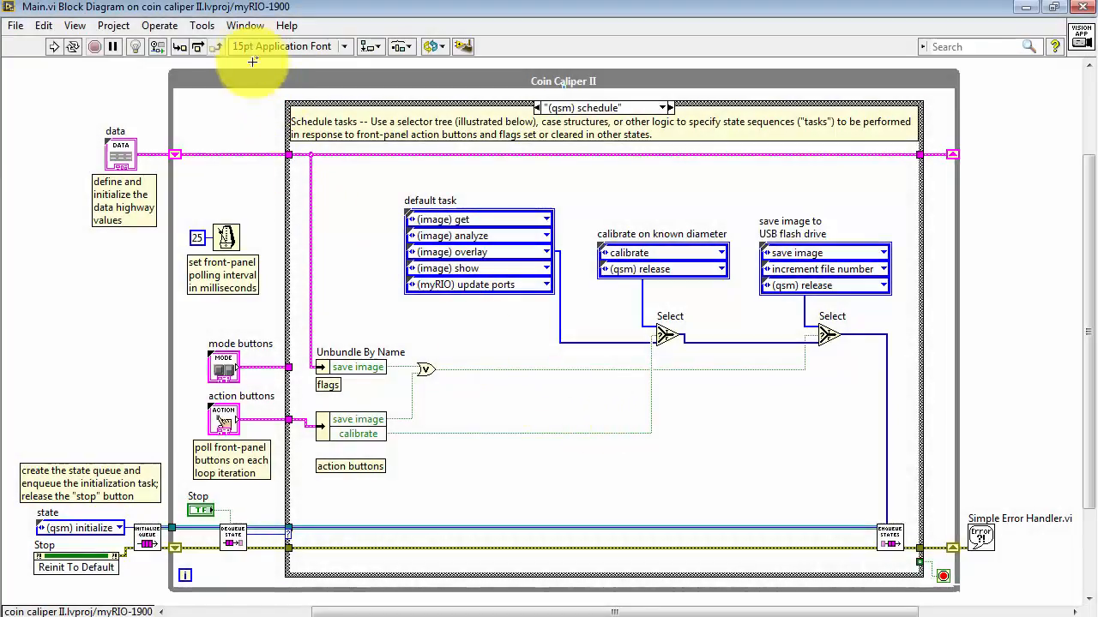
Show the front panel, enter 19.05 diameter and basename 'image', then select the diameter and threshold controls.
{"action": "left_click", "coordinate": [245, 25]}
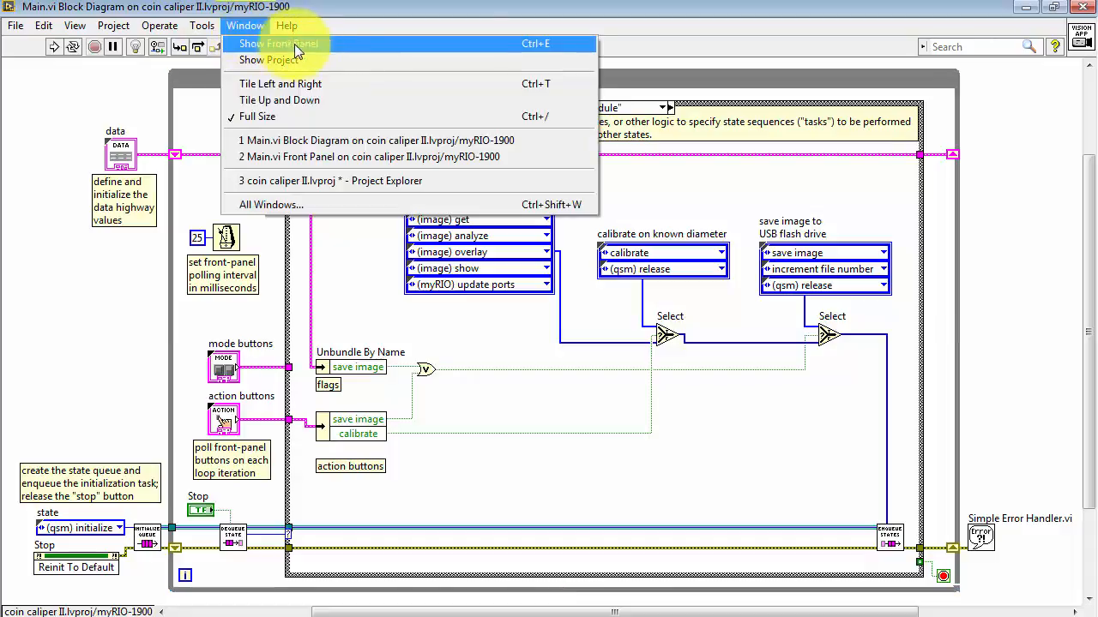
{"action": "left_click", "coordinate": [277, 44]}
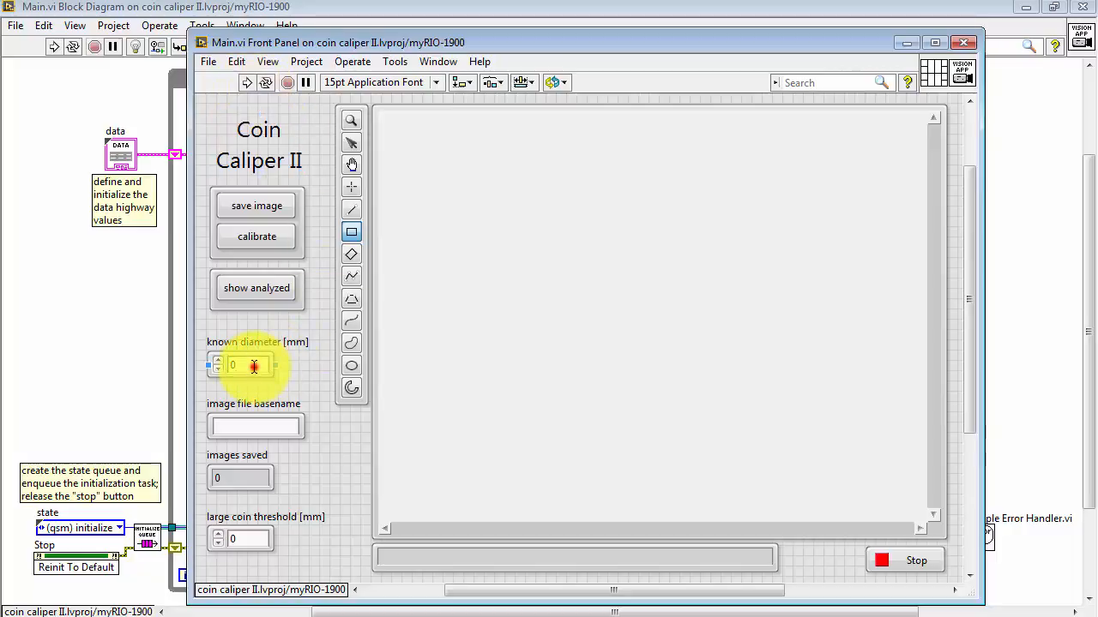
{"action": "type", "text": "19.05"}
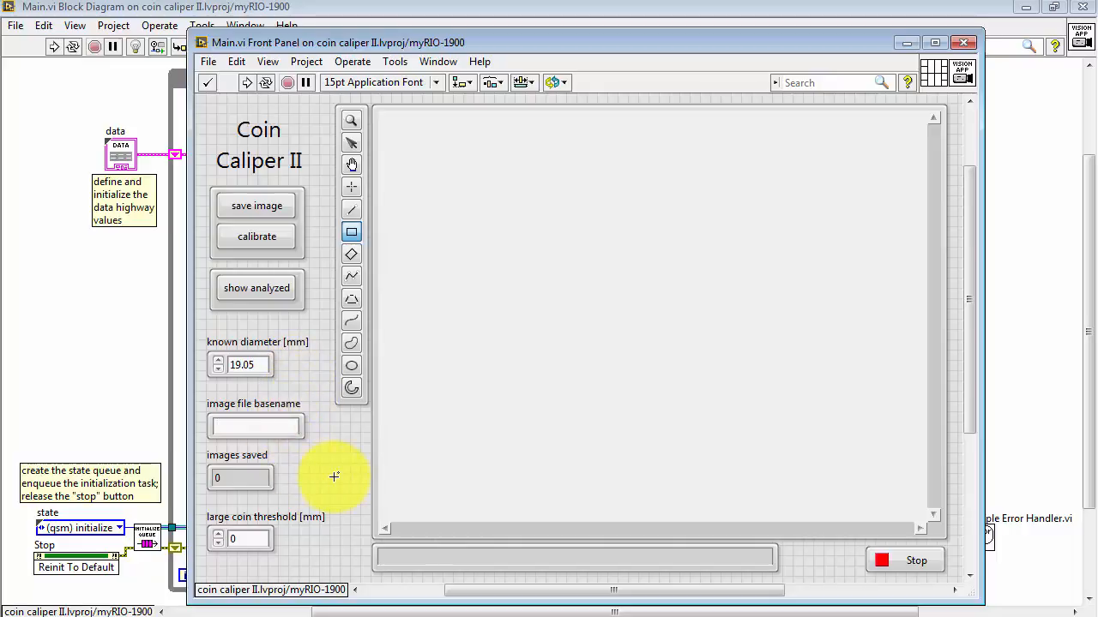
{"action": "type", "text": "image"}
{"action": "type", "text": "23"}
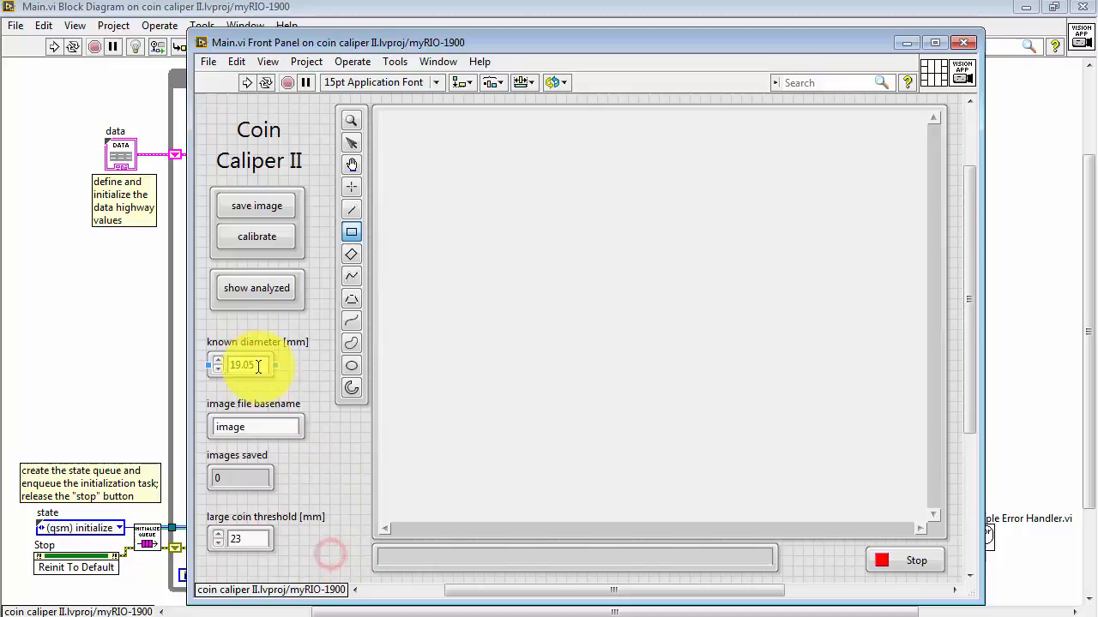
{"action": "left_click", "coordinate": [256, 426]}
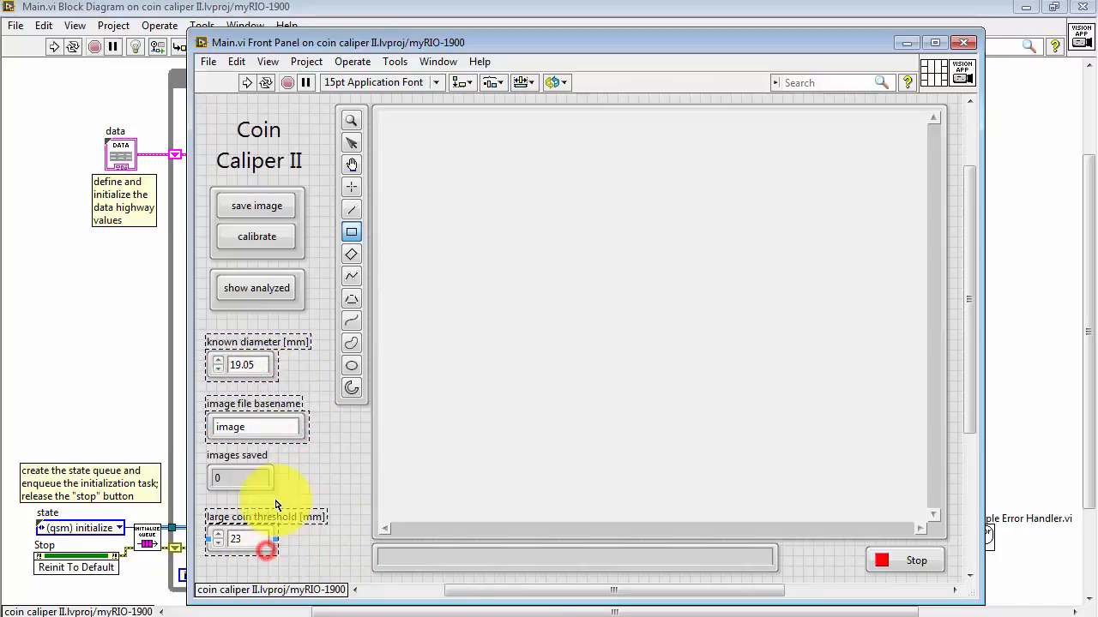
{"action": "left_click", "coordinate": [236, 61]}
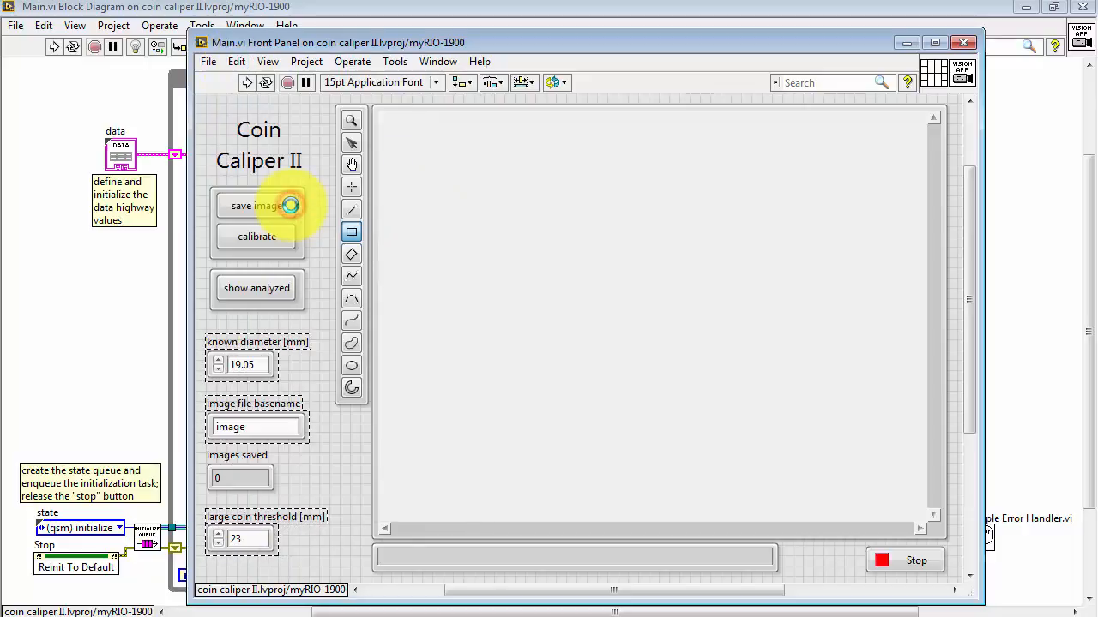
{"action": "mouse_move", "coordinate": [316, 216]}
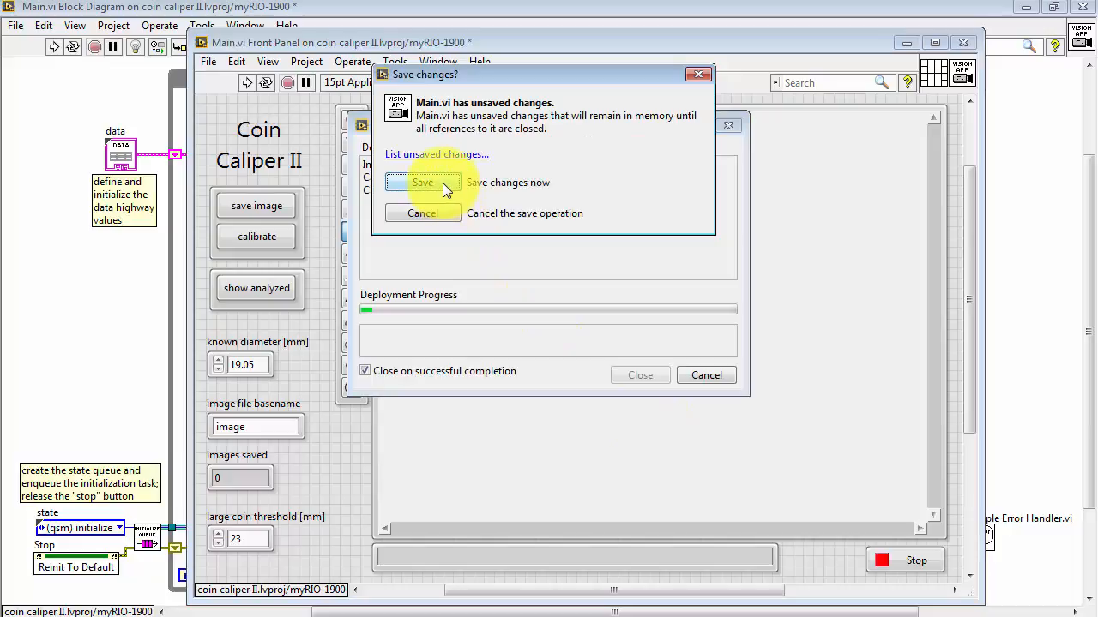
Save Main.vi's changes before running, then dismiss the Invalid ROI error.
{"action": "left_click", "coordinate": [422, 181]}
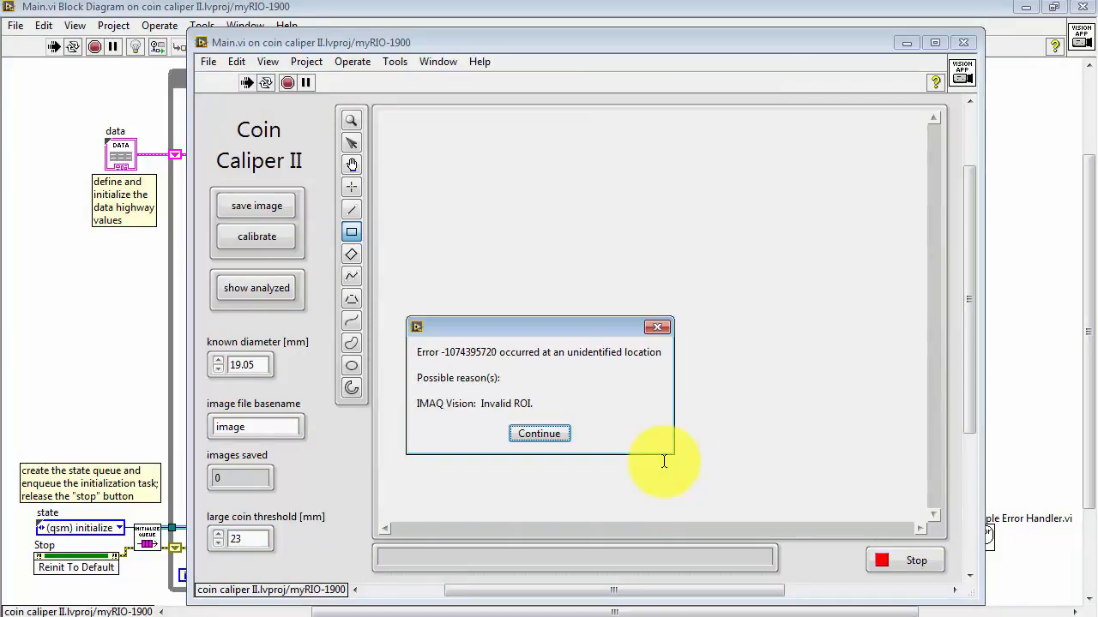
{"action": "mouse_move", "coordinate": [399, 403]}
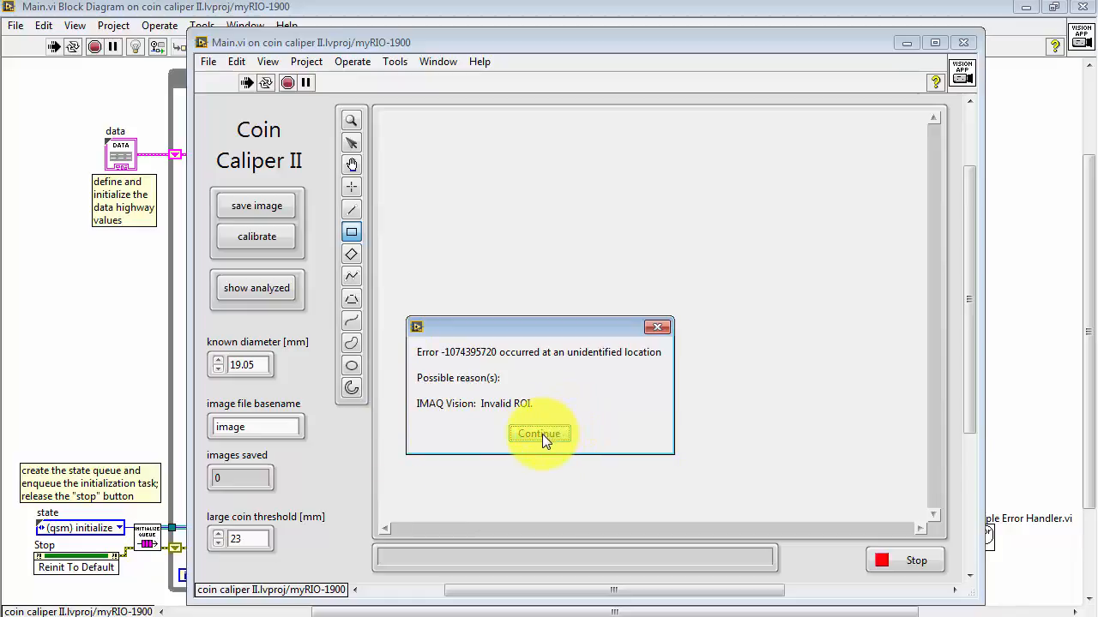
{"action": "left_click", "coordinate": [538, 434]}
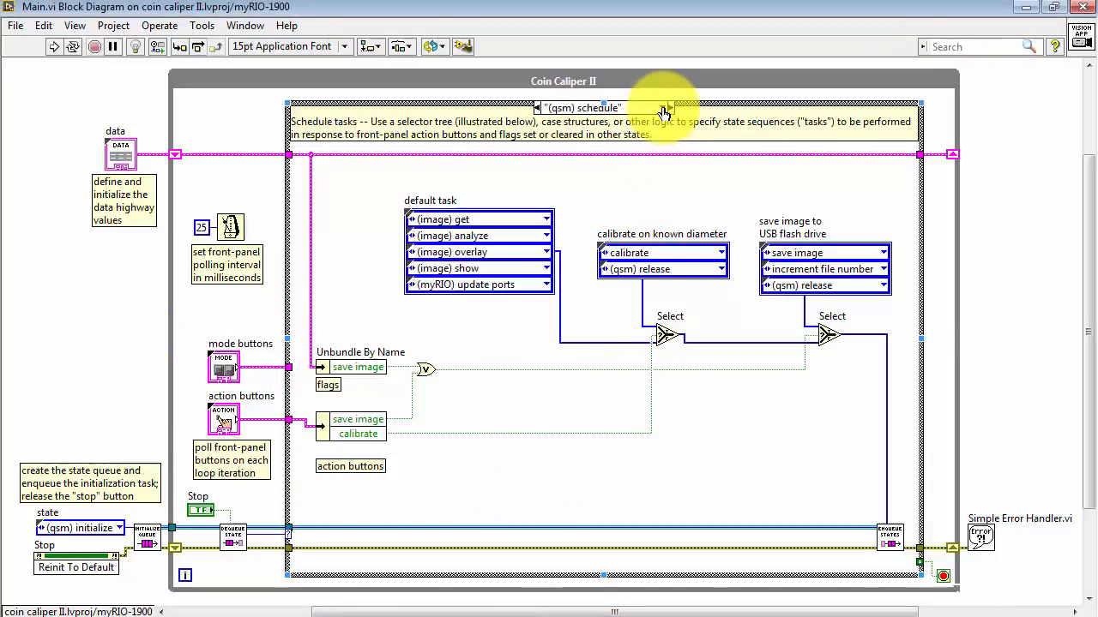
Show the (image) analyze case and move the image display terminal further left.
{"action": "left_click", "coordinate": [665, 107]}
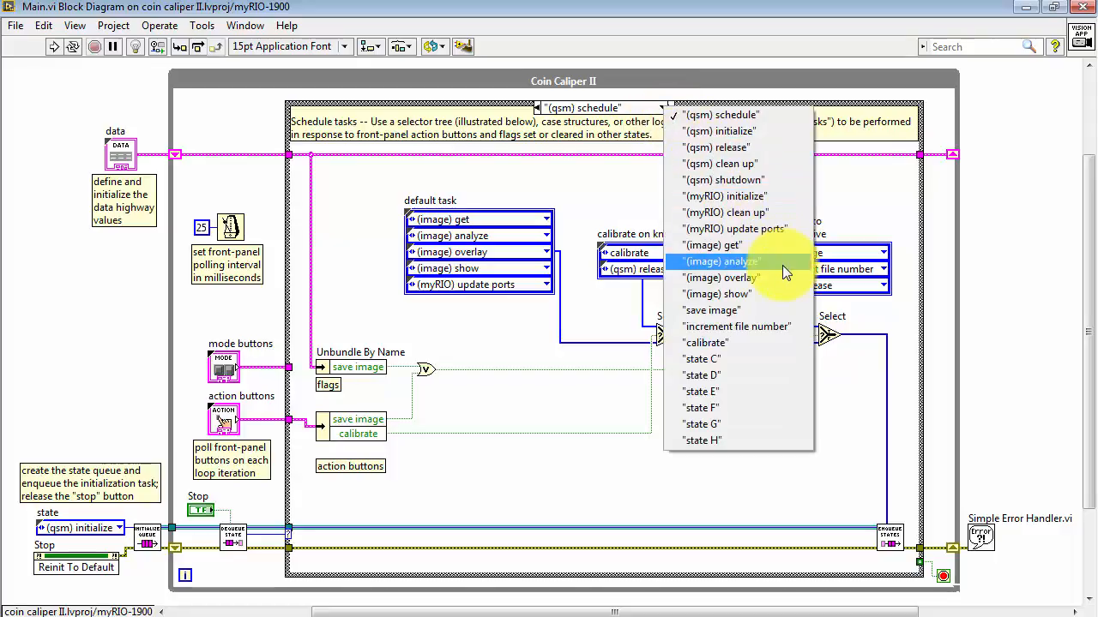
{"action": "left_click", "coordinate": [719, 262]}
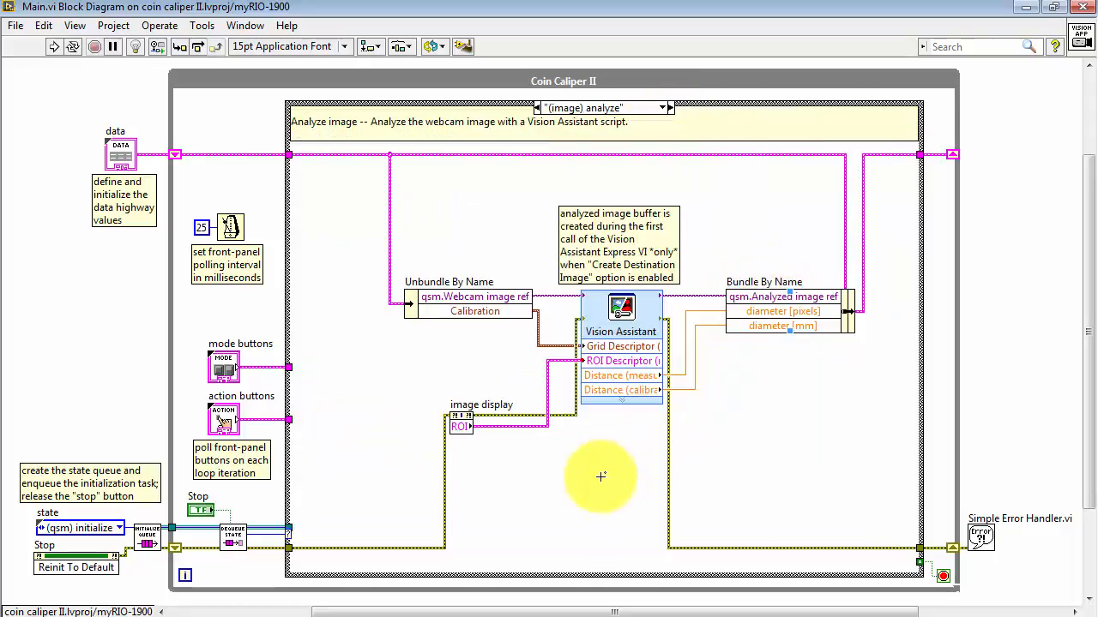
{"action": "mouse_move", "coordinate": [532, 490]}
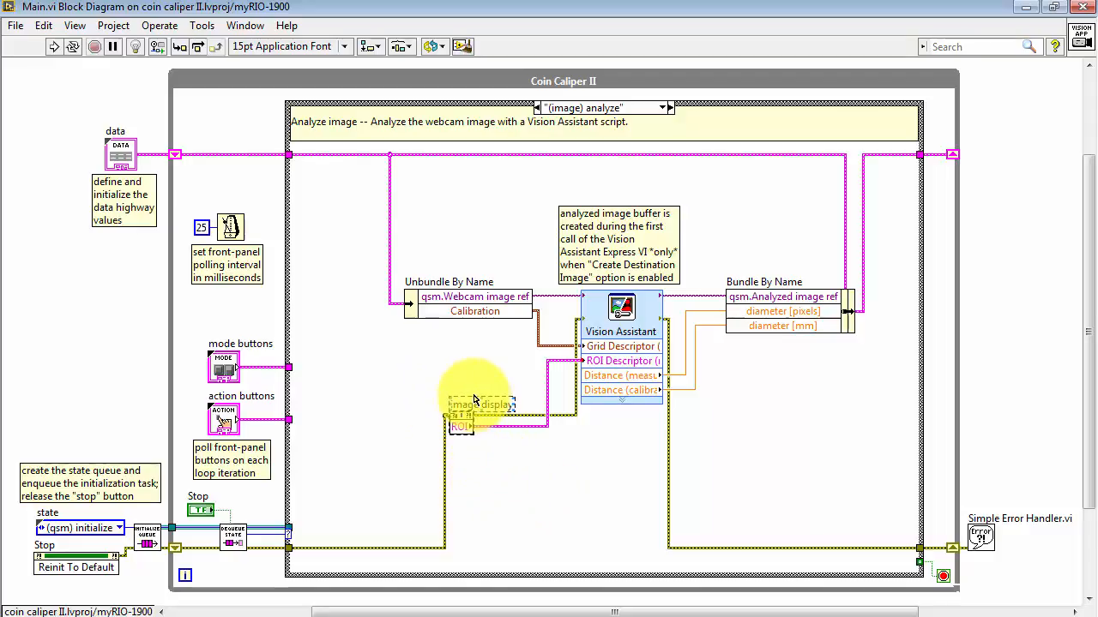
{"action": "left_click_drag", "start_coordinate": [485, 416], "coordinate": [359, 416]}
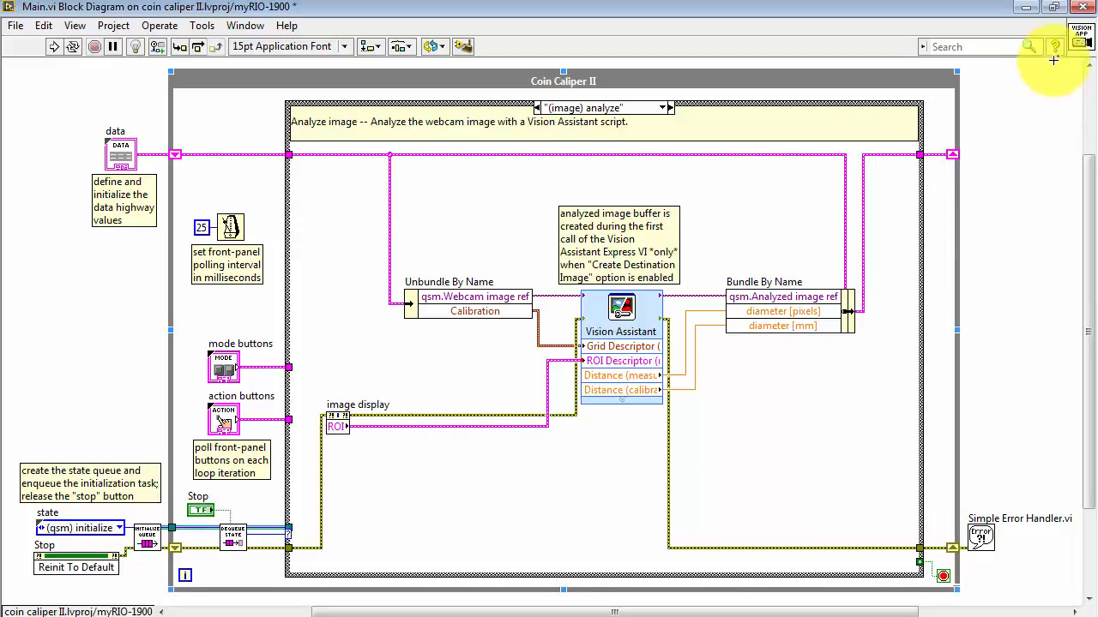
Inspect the ROI wire with Context Help and remove the ROI Descriptor wire.
{"action": "left_click", "coordinate": [1054, 47]}
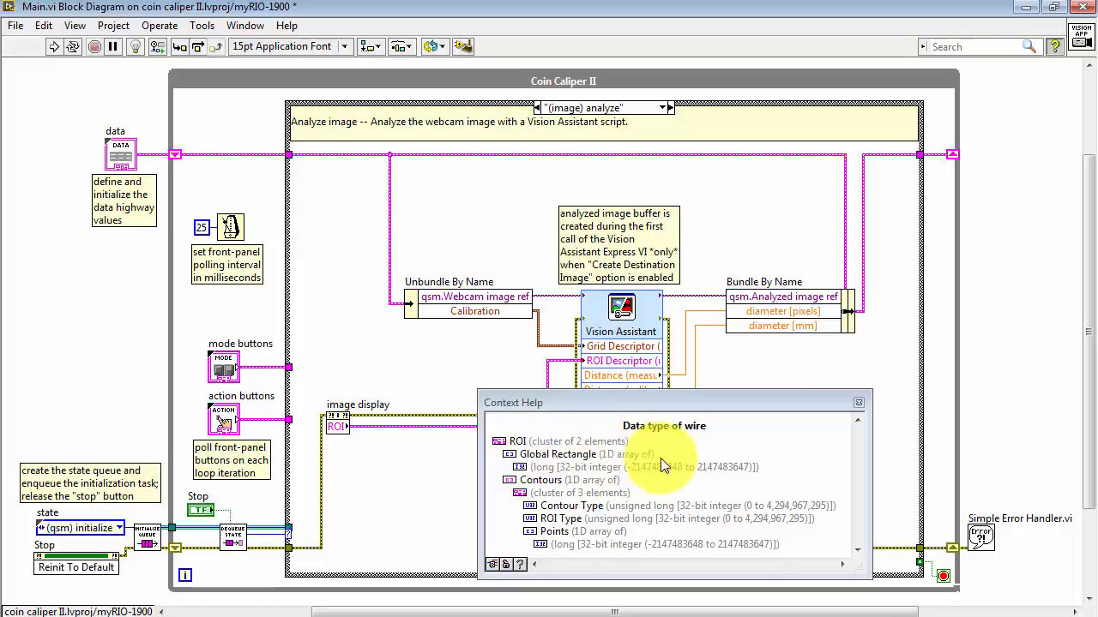
{"action": "mouse_move", "coordinate": [626, 493]}
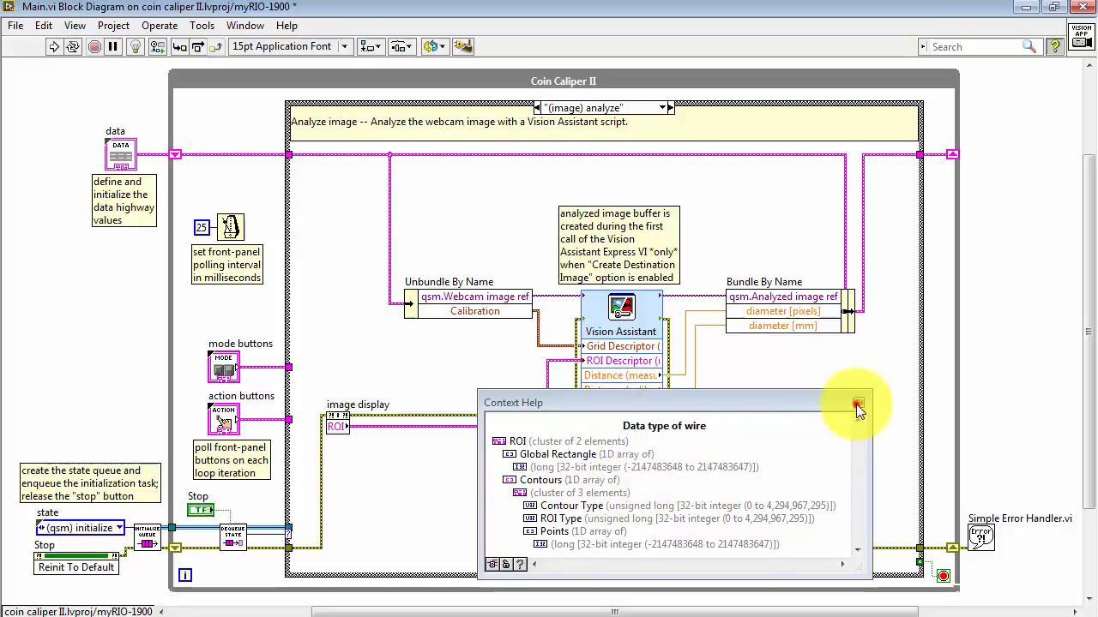
{"action": "left_click", "coordinate": [859, 404]}
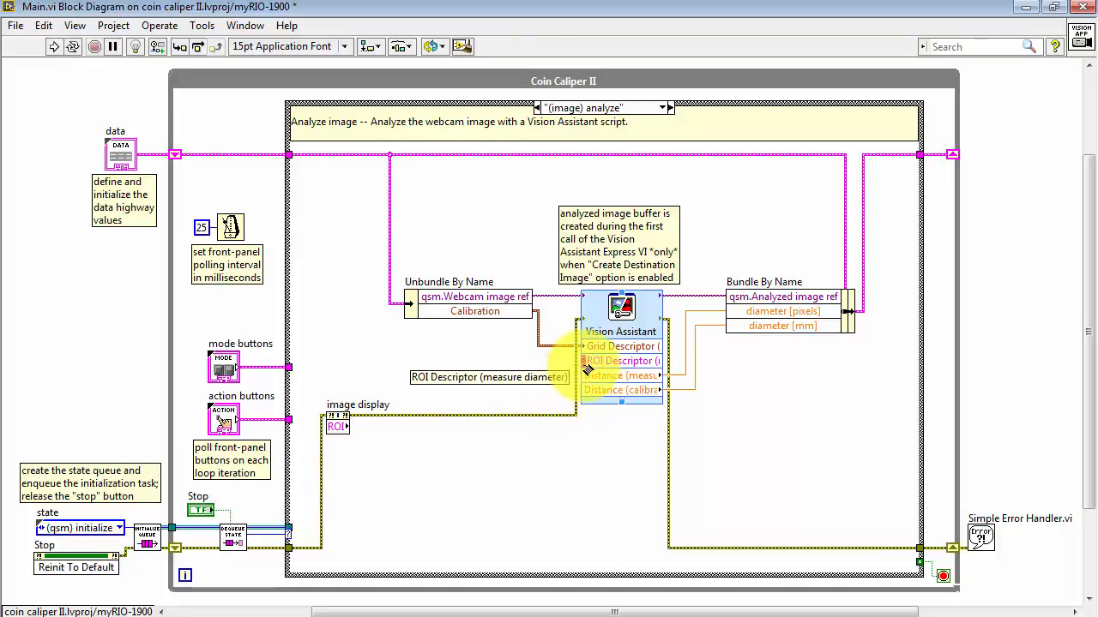
{"action": "right_click", "coordinate": [622, 361]}
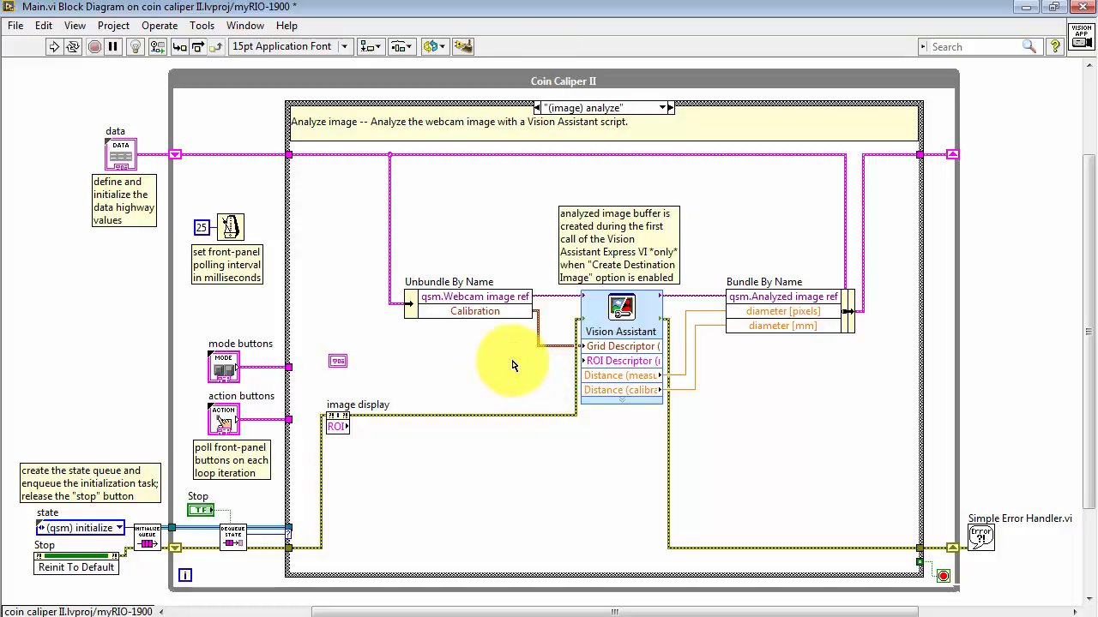
Add Empty Array? and Select from Comparison after the ROI, wiring an ROI constant into Select.
{"action": "right_click", "coordinate": [510, 364]}
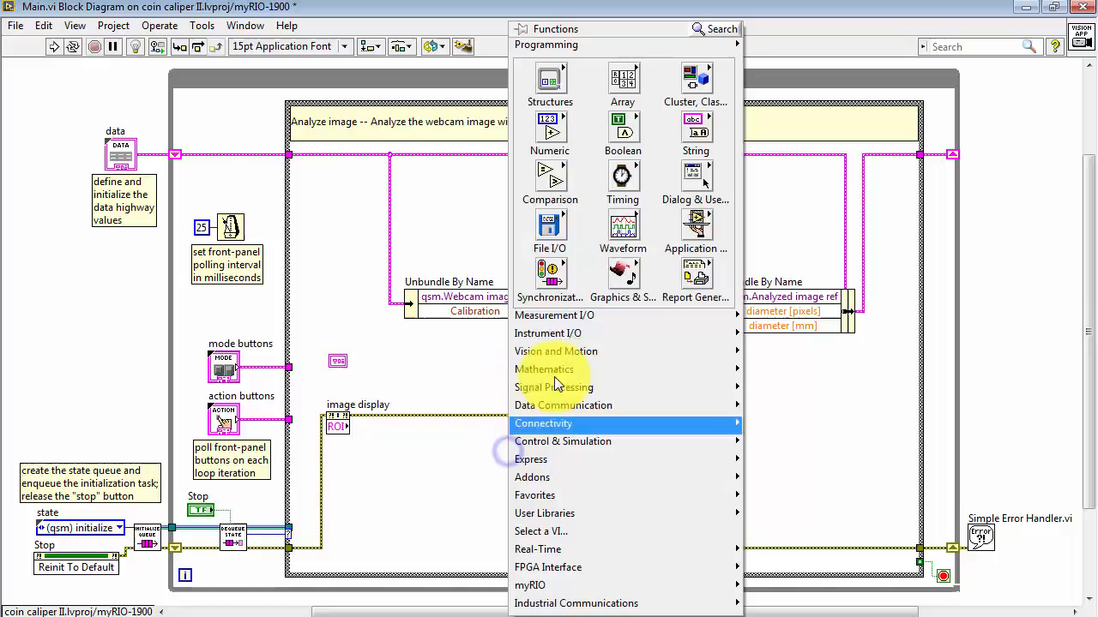
{"action": "left_click", "coordinate": [695, 77]}
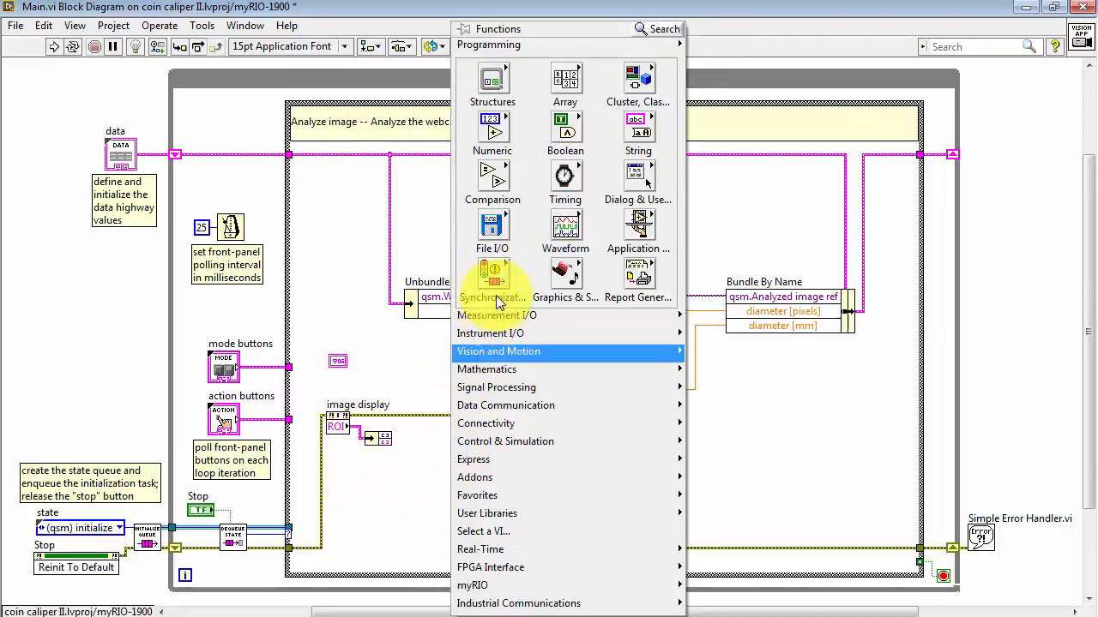
{"action": "left_click", "coordinate": [492, 180]}
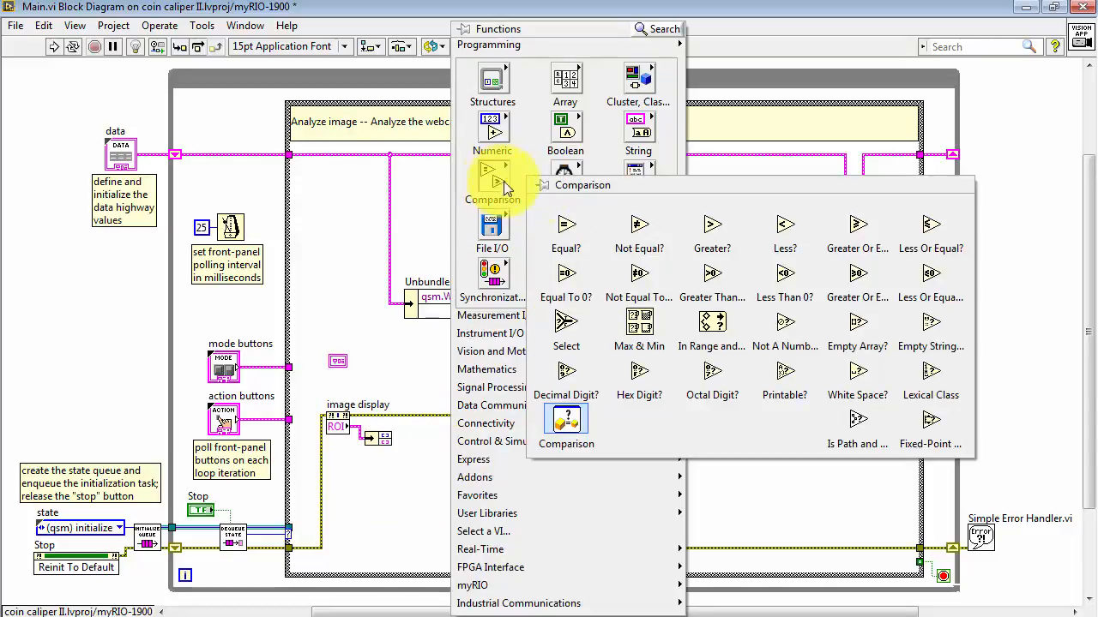
{"action": "mouse_move", "coordinate": [857, 334]}
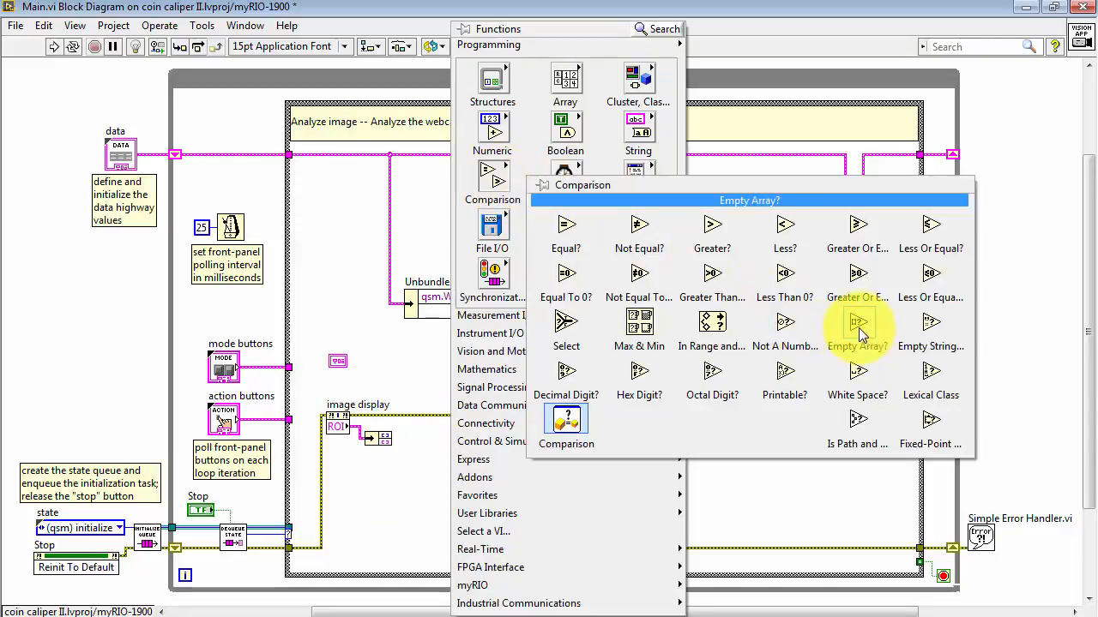
{"action": "left_click", "coordinate": [426, 444]}
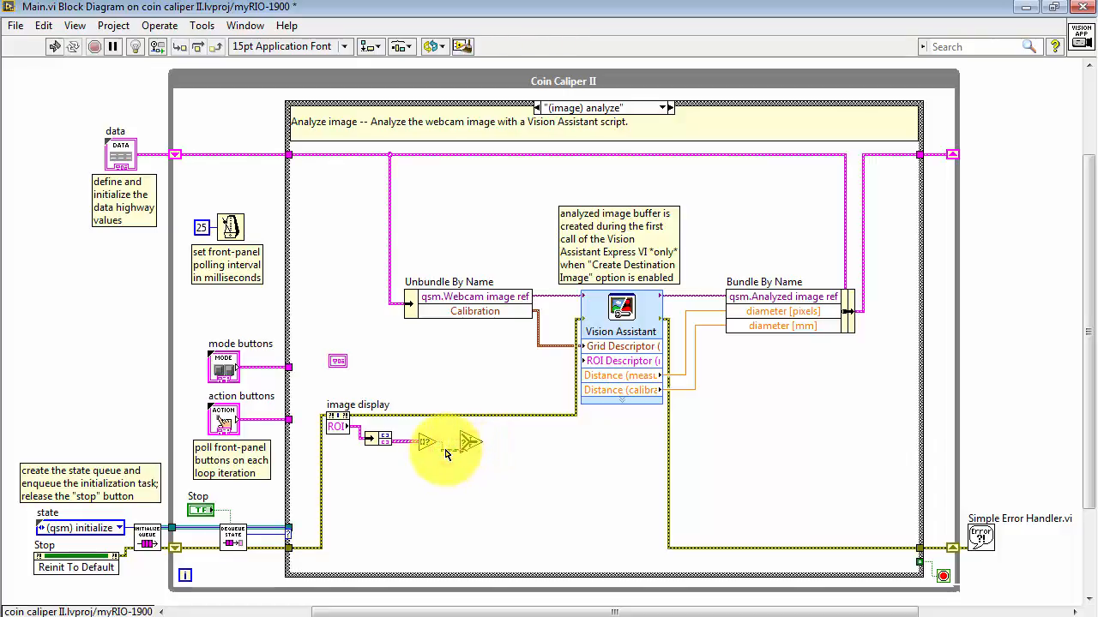
{"action": "mouse_move", "coordinate": [442, 444]}
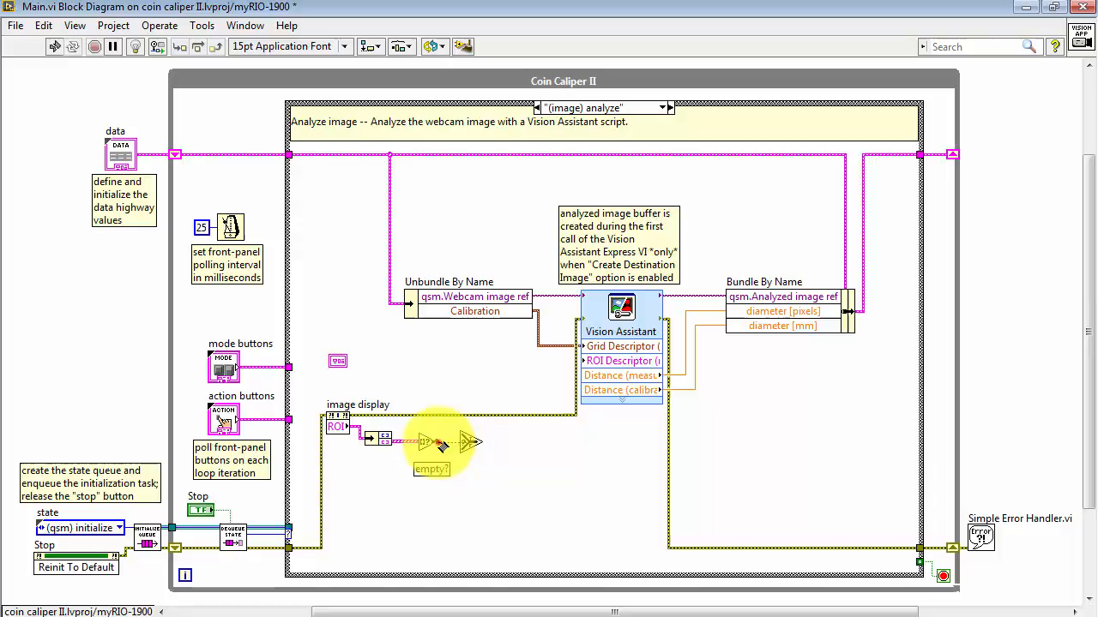
{"action": "mouse_move", "coordinate": [472, 470]}
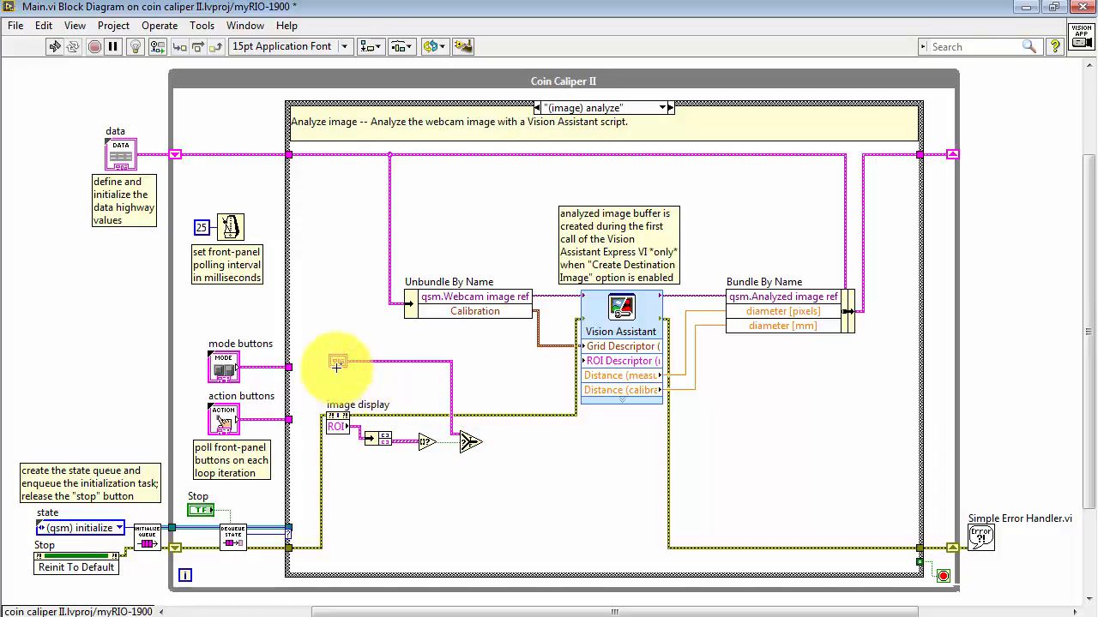
{"action": "left_click_drag", "start_coordinate": [337, 364], "coordinate": [427, 404]}
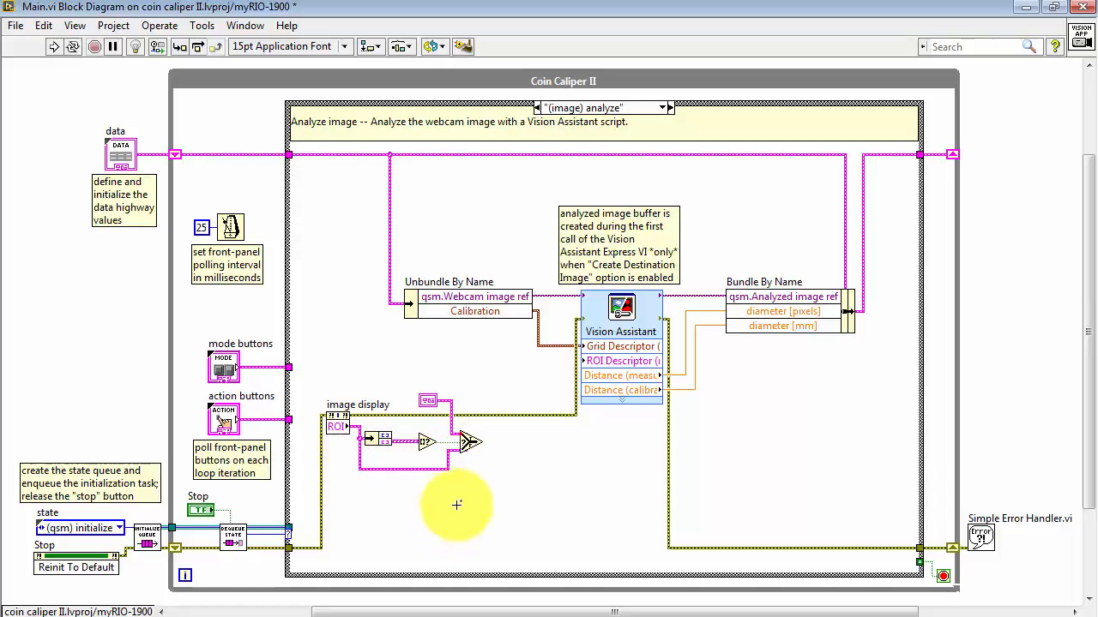
{"action": "mouse_move", "coordinate": [495, 444]}
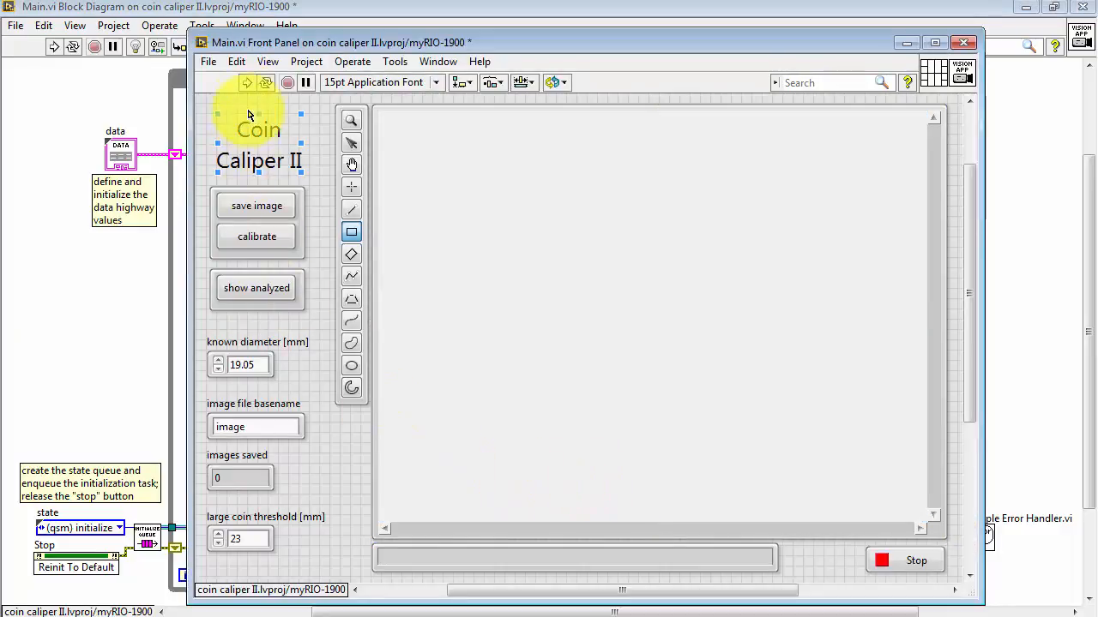
{"action": "mouse_move", "coordinate": [248, 82]}
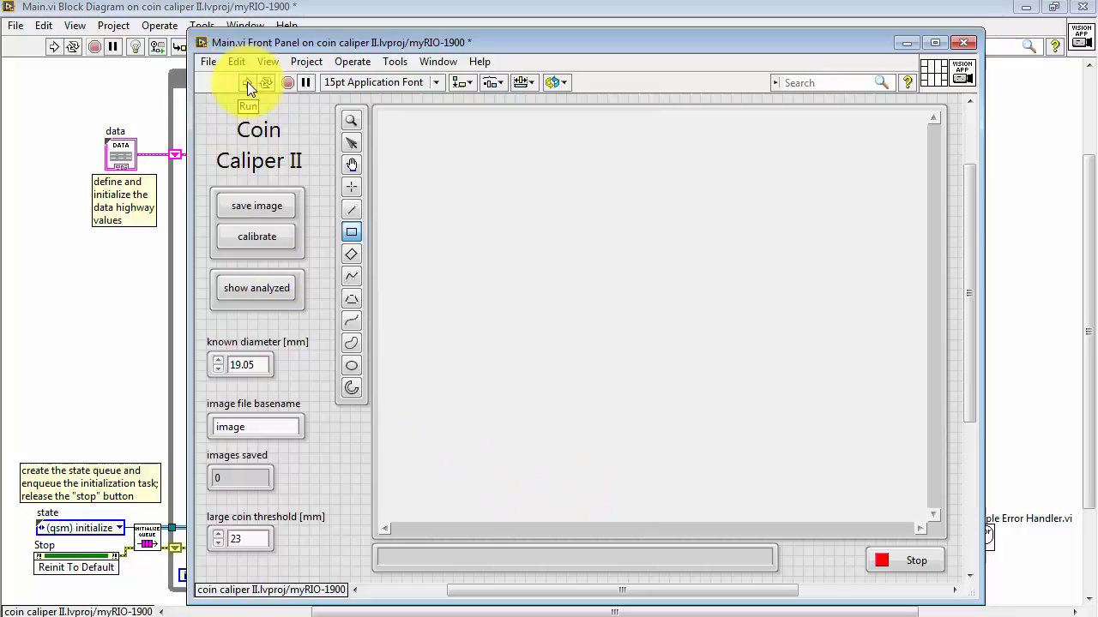
Run Coin Caliper II and switch the display to the analyzed image.
{"action": "left_click", "coordinate": [247, 83]}
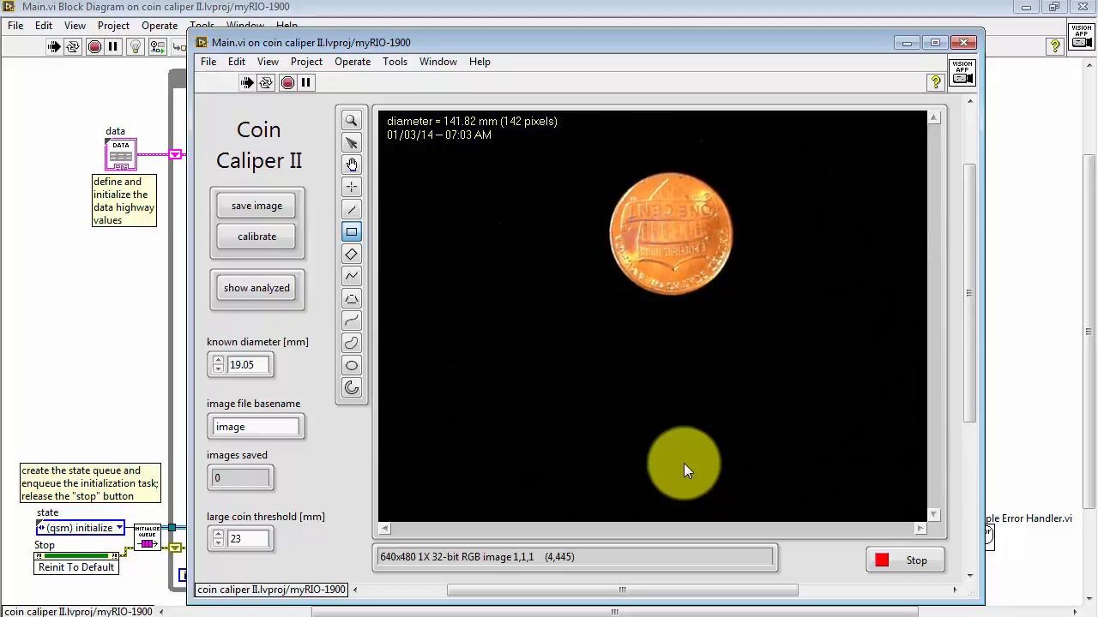
{"action": "left_click", "coordinate": [256, 288]}
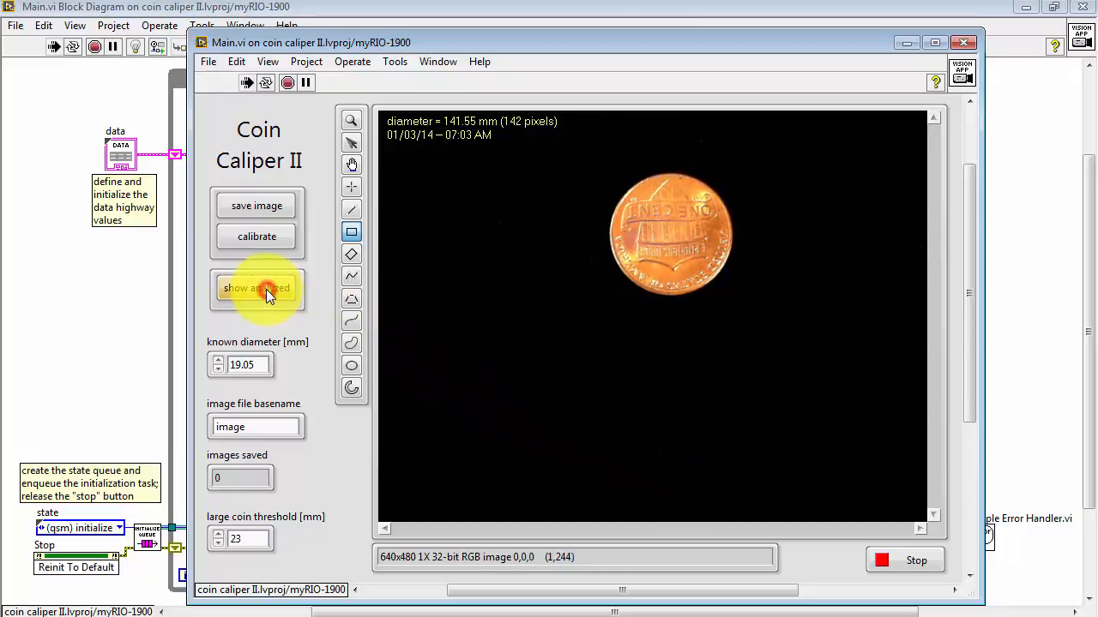
{"action": "left_click", "coordinate": [256, 287]}
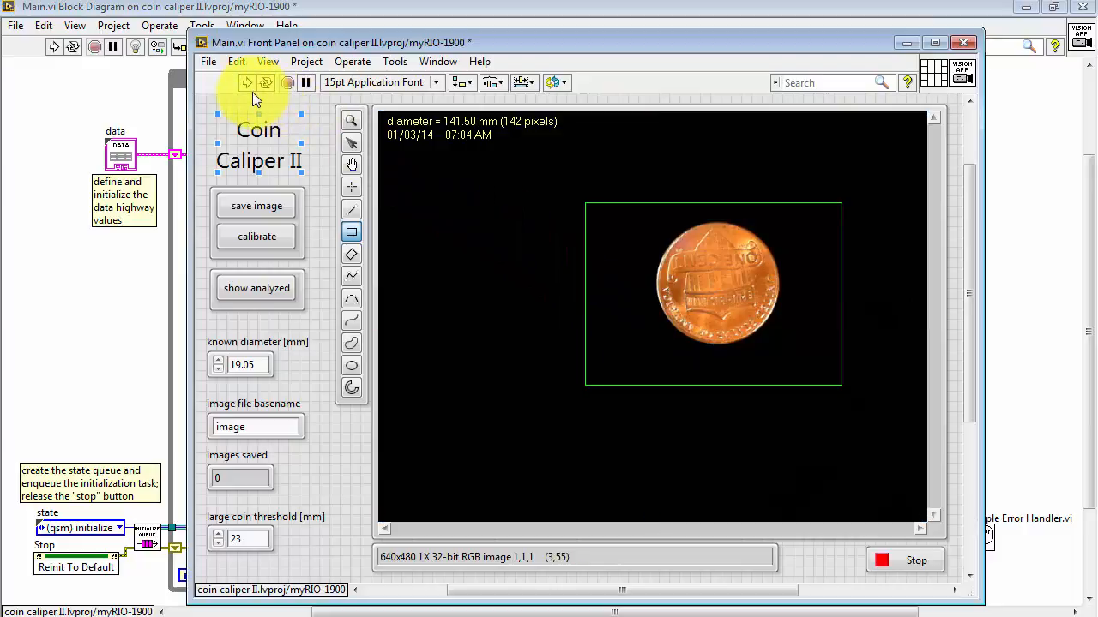
Rerun the VI, move the ROI over the penny, and calibrate to its 19.05 mm diameter.
{"action": "left_click", "coordinate": [246, 82]}
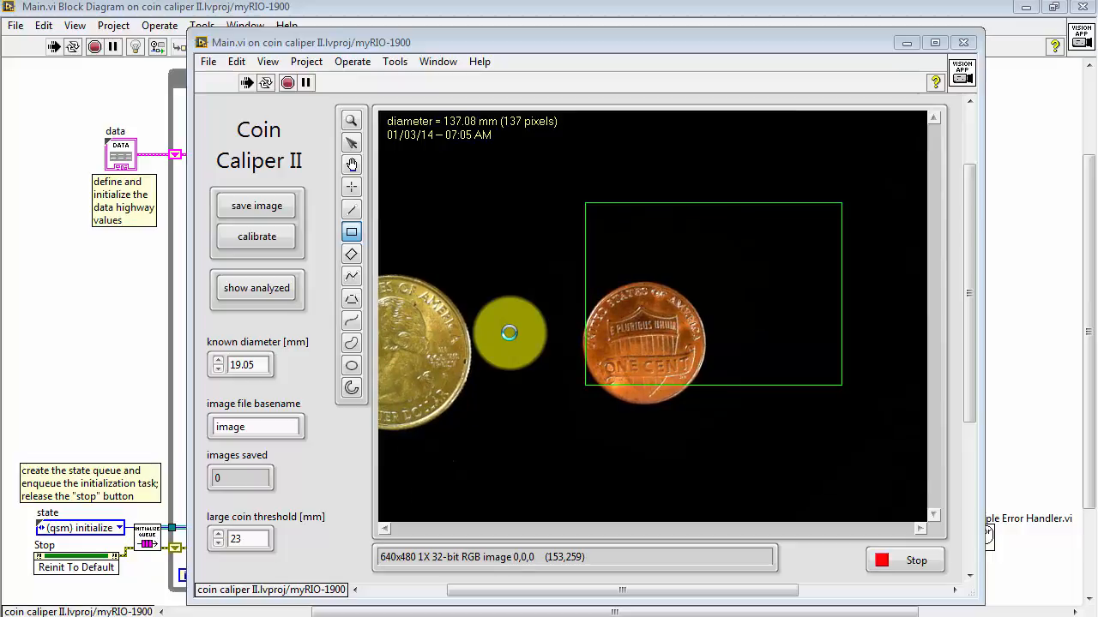
{"action": "left_click_drag", "start_coordinate": [508, 332], "coordinate": [703, 296]}
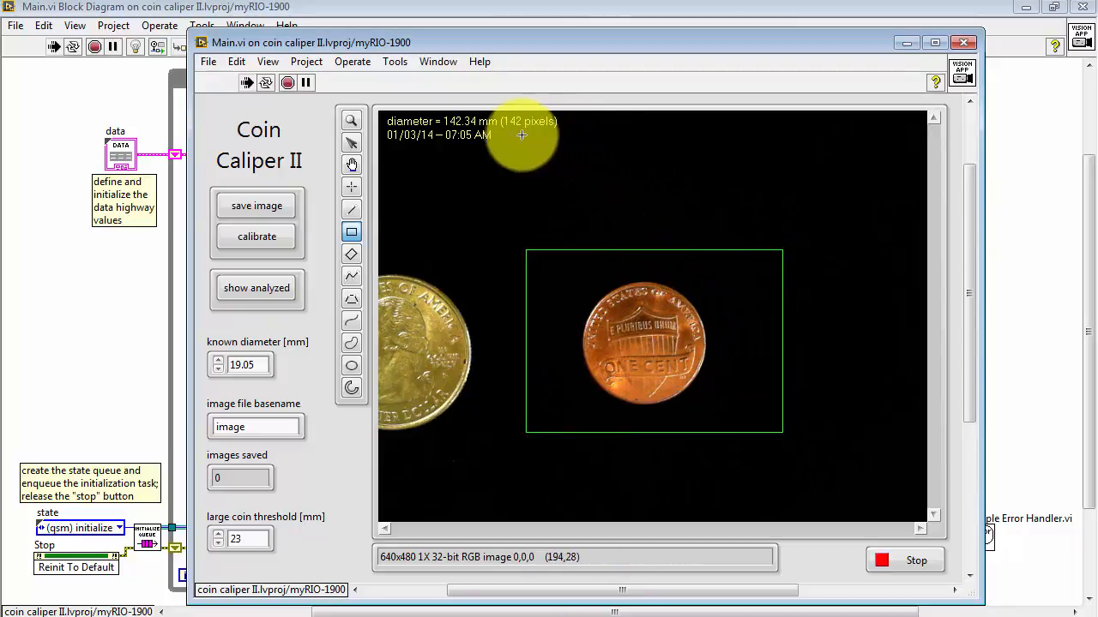
{"action": "mouse_move", "coordinate": [489, 135]}
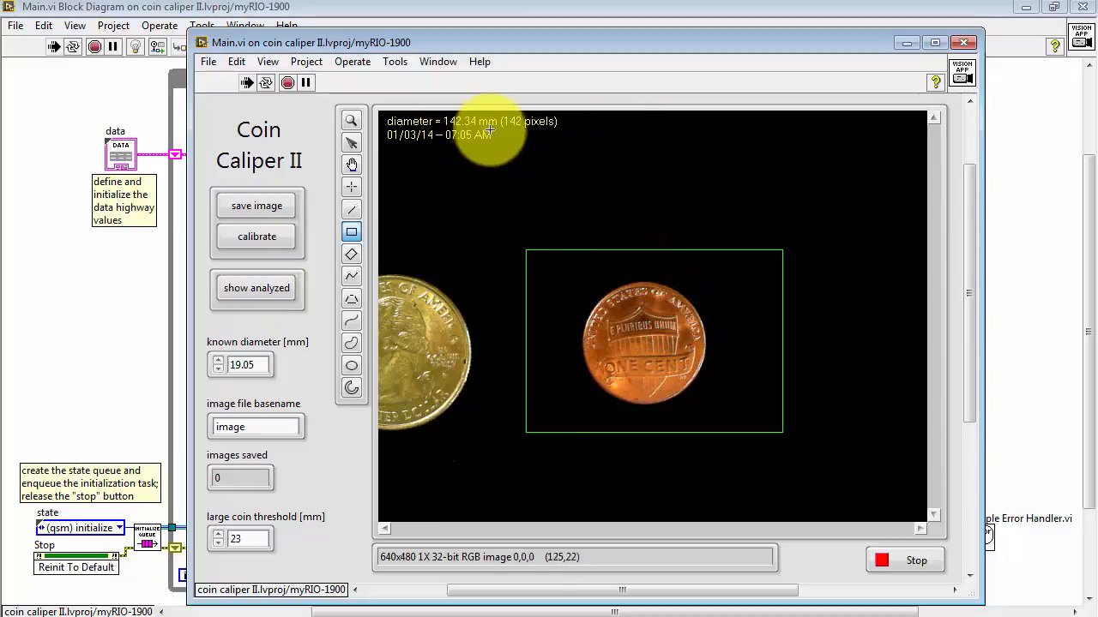
{"action": "mouse_move", "coordinate": [630, 347]}
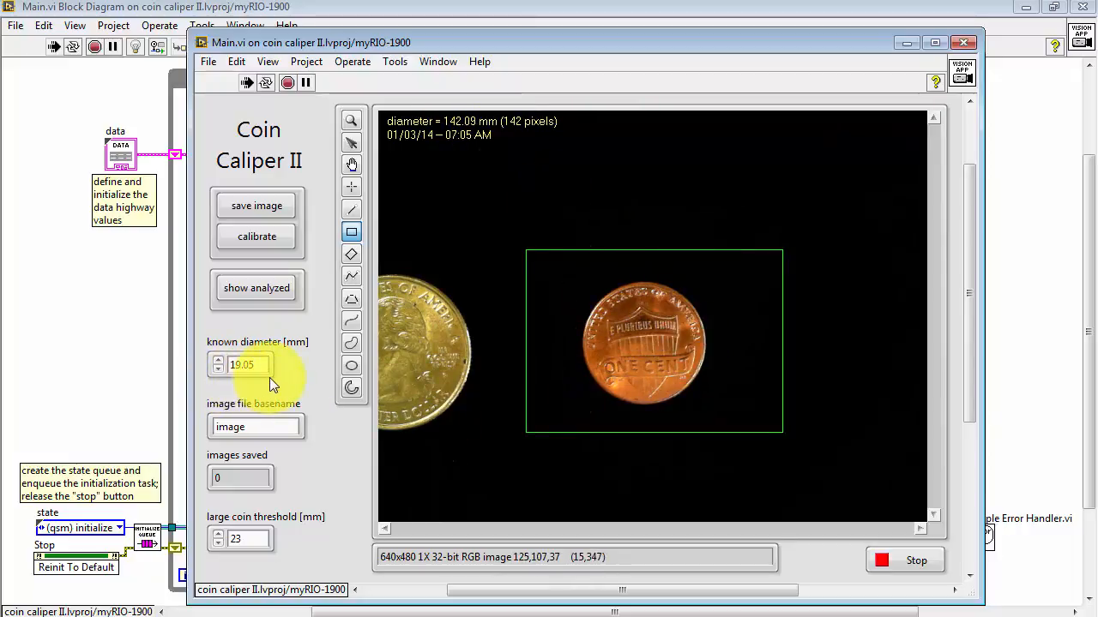
{"action": "left_click", "coordinate": [256, 237]}
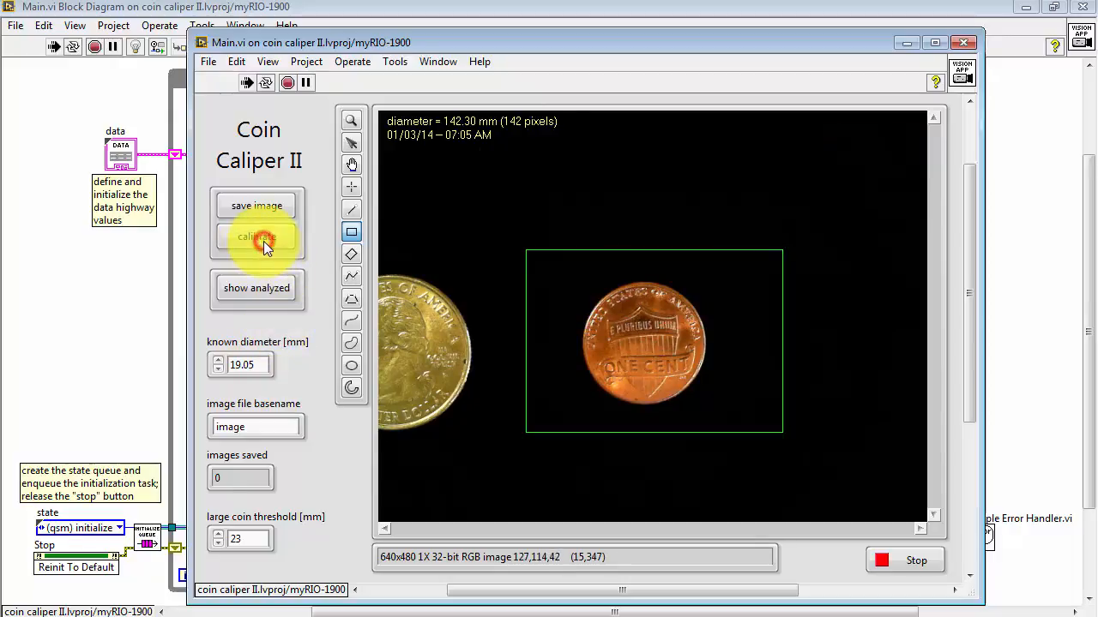
{"action": "left_click", "coordinate": [256, 236]}
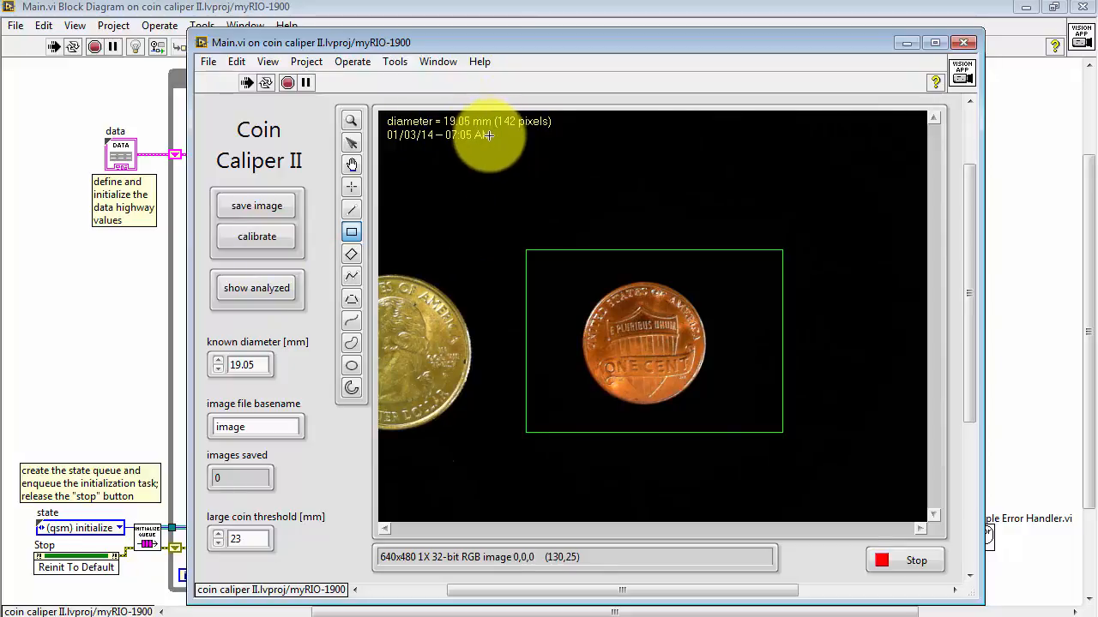
{"action": "mouse_move", "coordinate": [500, 369]}
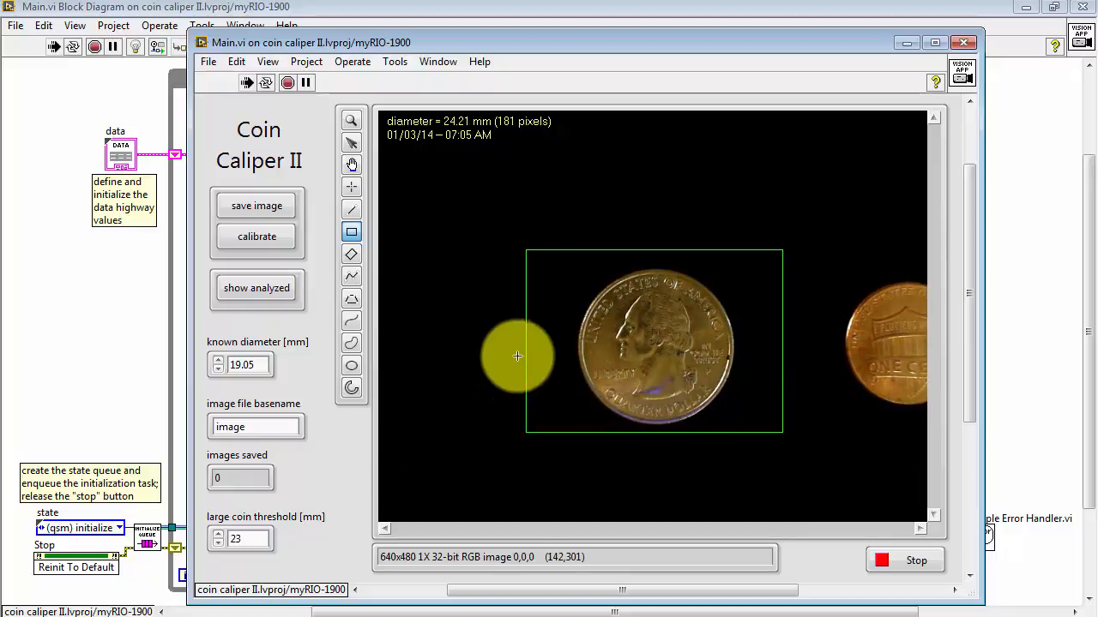
{"action": "mouse_move", "coordinate": [488, 137]}
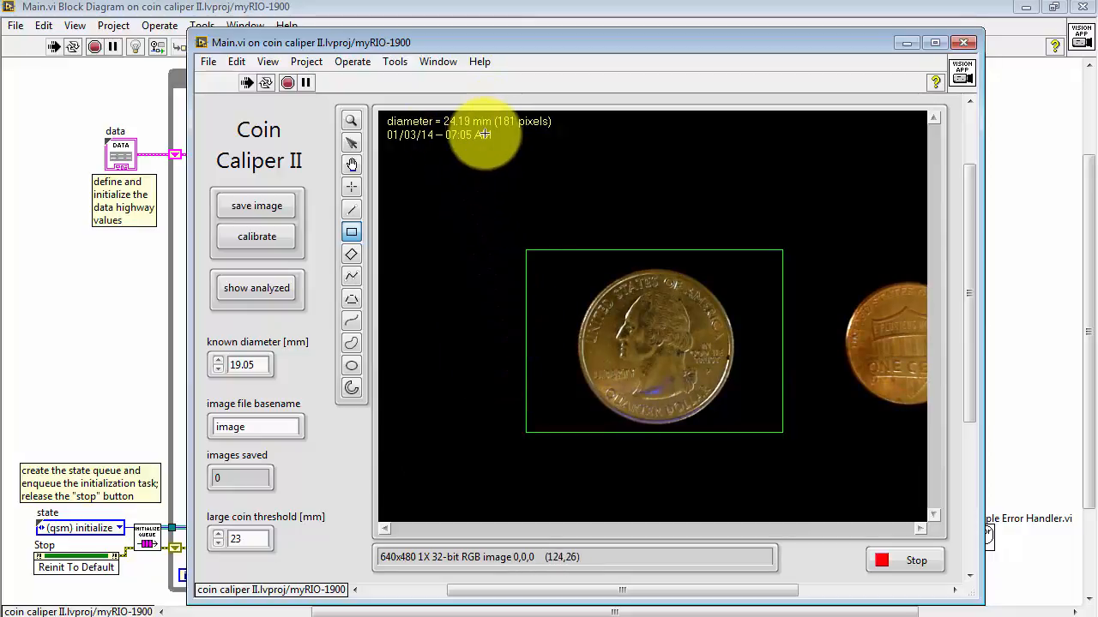
{"action": "mouse_move", "coordinate": [468, 263]}
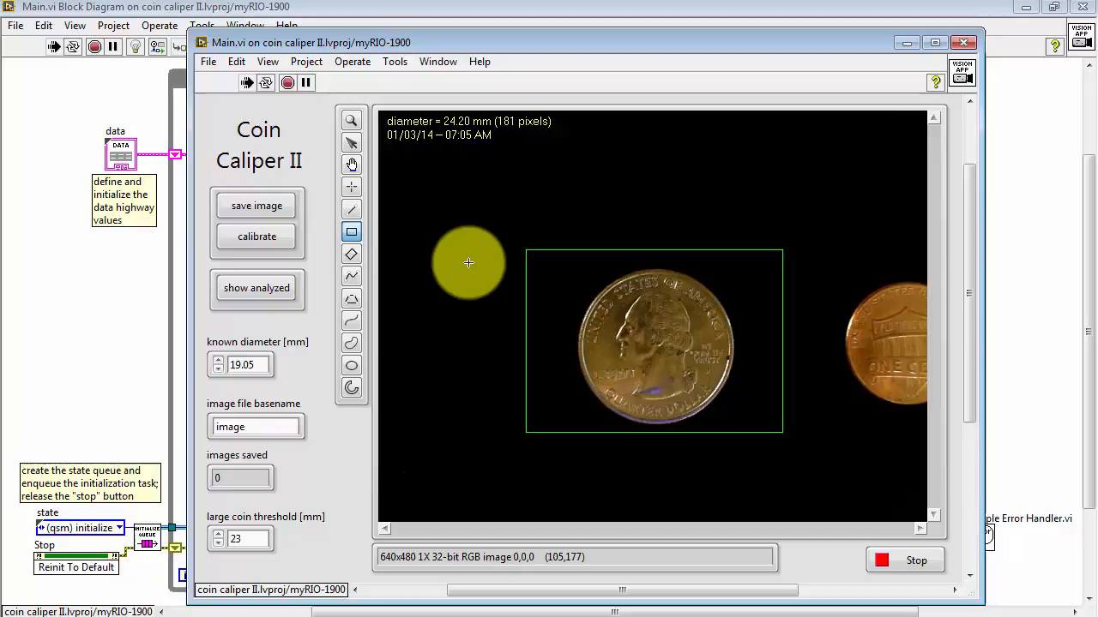
{"action": "left_click", "coordinate": [256, 206]}
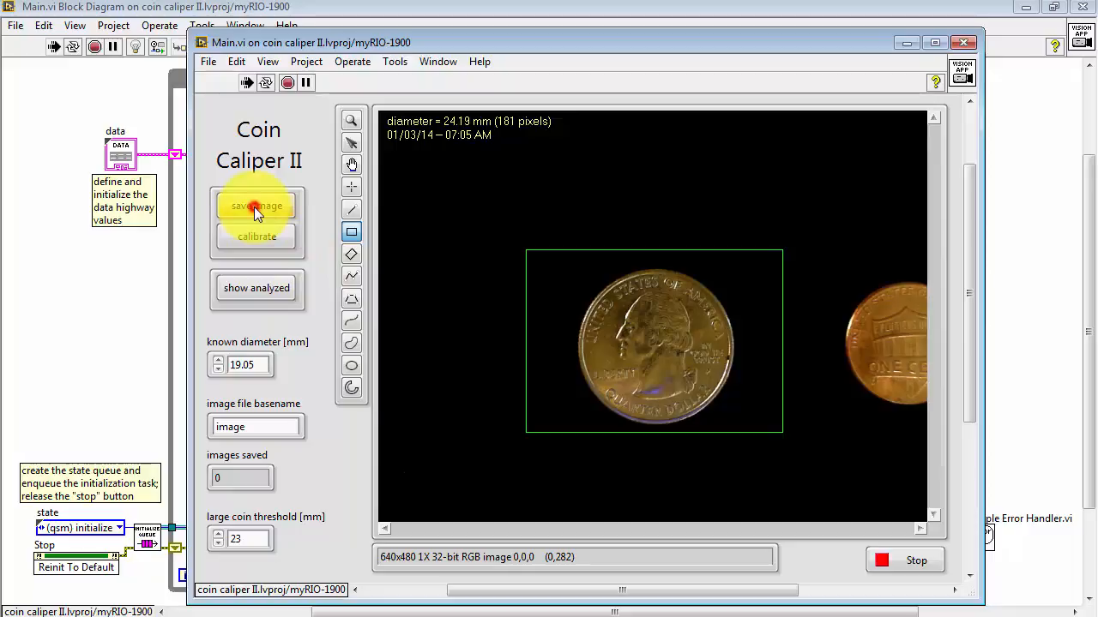
Save several coin images, dismissing the USB flash drive notice, reaching 3 images saved.
{"action": "left_click", "coordinate": [256, 206]}
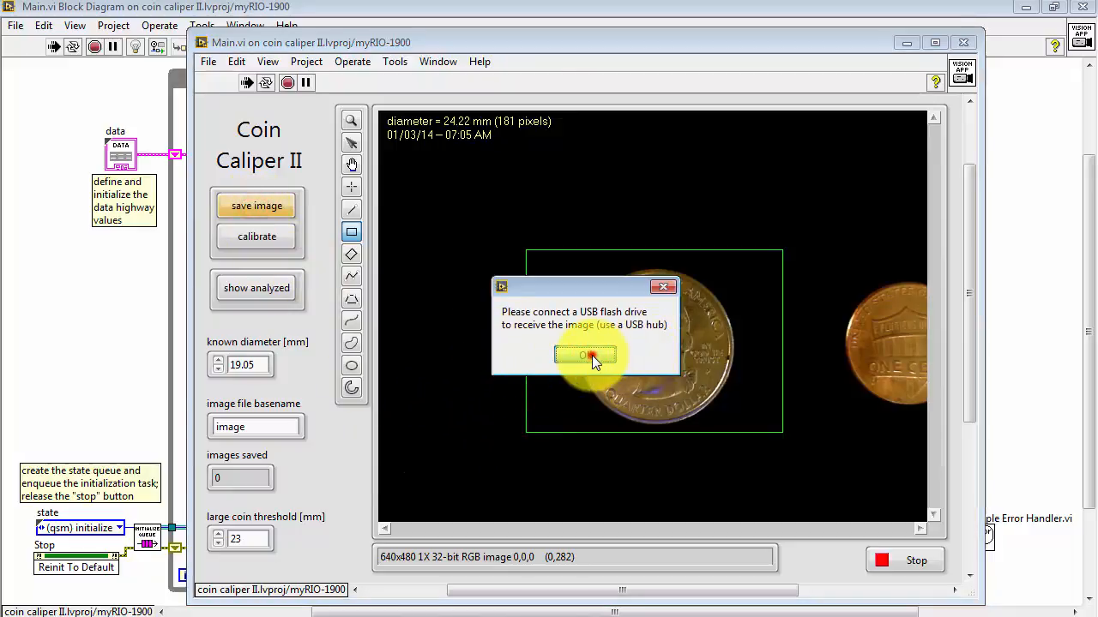
{"action": "left_click", "coordinate": [585, 355]}
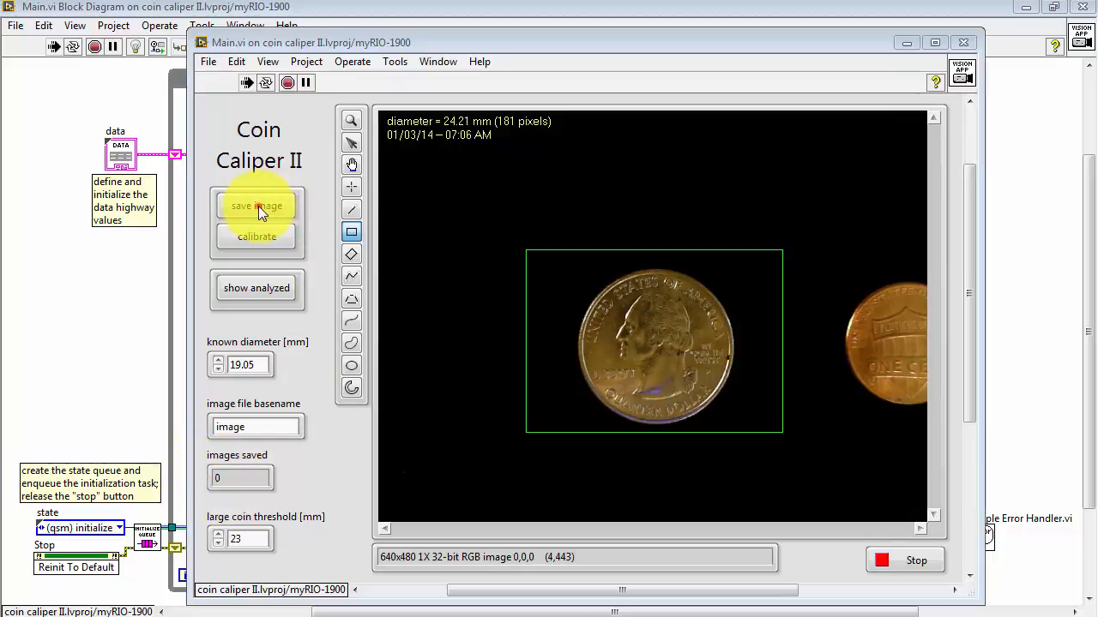
{"action": "left_click", "coordinate": [257, 205]}
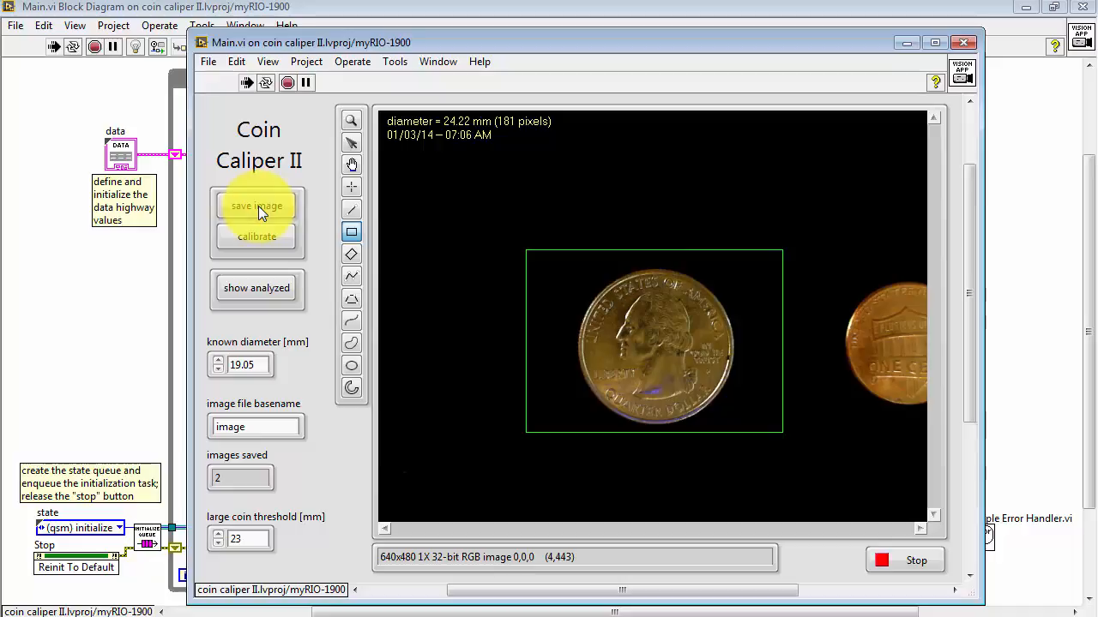
{"action": "left_click", "coordinate": [257, 205]}
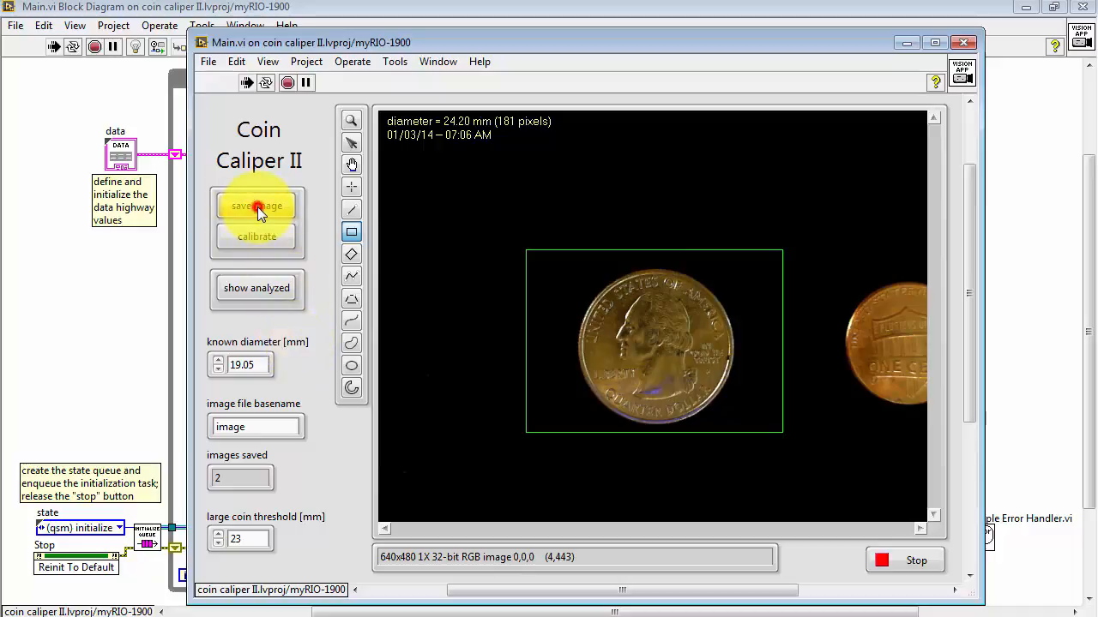
{"action": "left_click", "coordinate": [256, 206]}
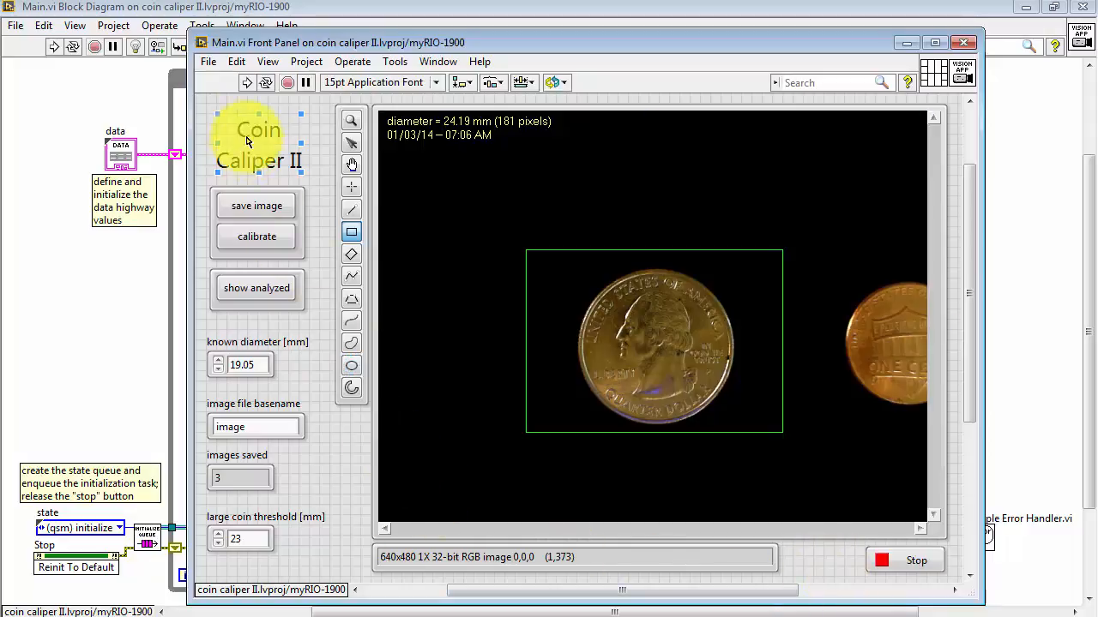
Redeploy and restart Main.vi on the myRIO, with images saved still showing 3.
{"action": "left_click", "coordinate": [247, 82]}
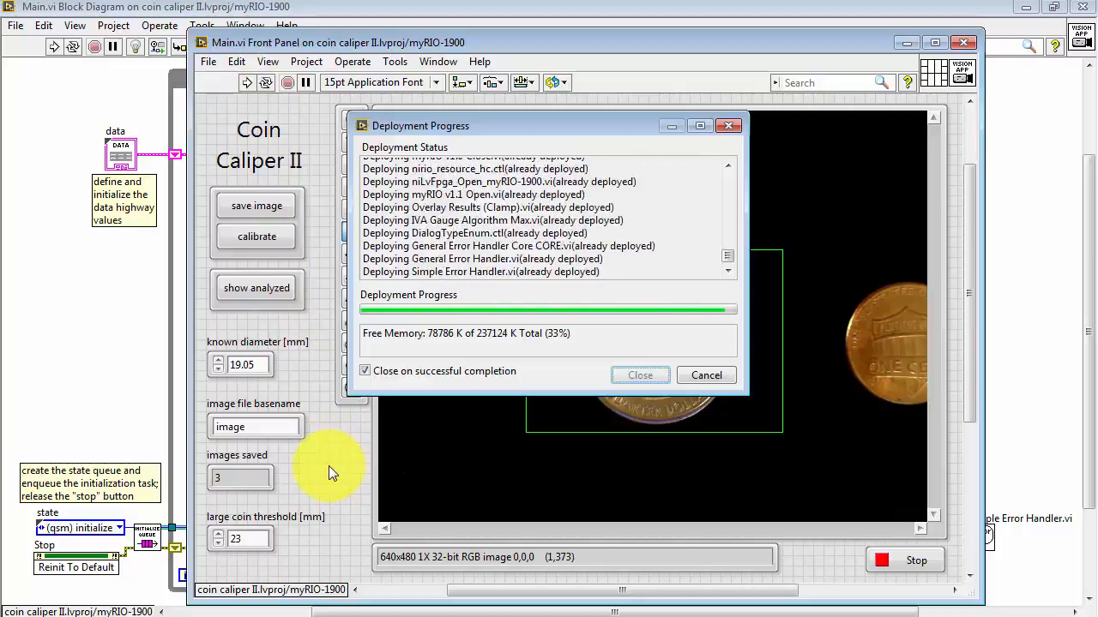
{"action": "left_click", "coordinate": [640, 375]}
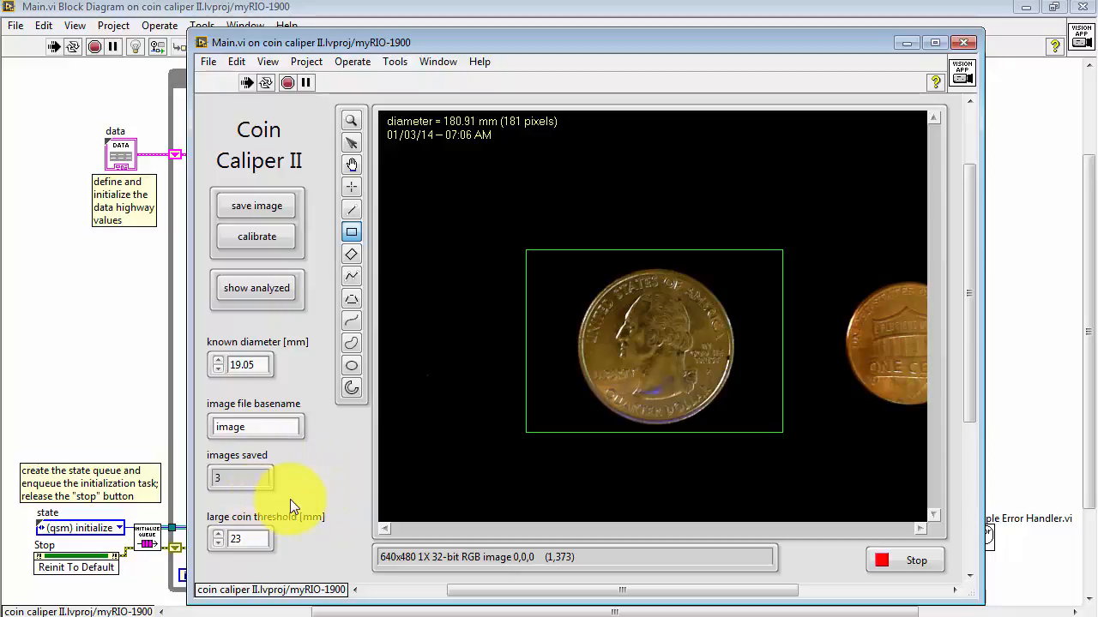
{"action": "mouse_move", "coordinate": [141, 368]}
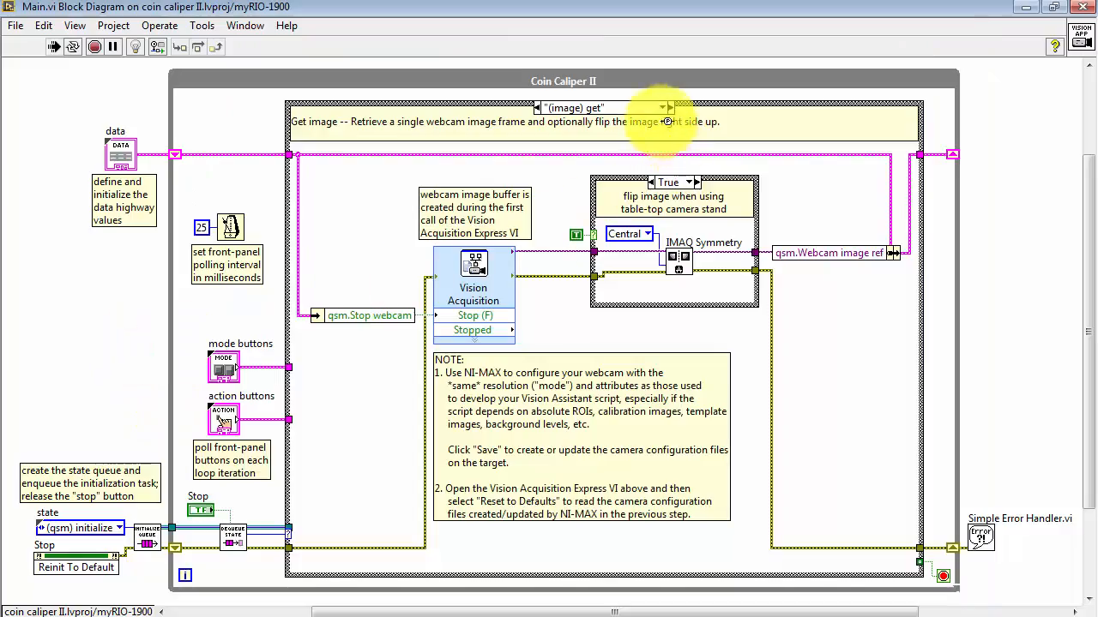
Browse the increment file number and (qsm) schedule cases, ending on (qsm) initialize.
{"action": "left_click", "coordinate": [663, 108]}
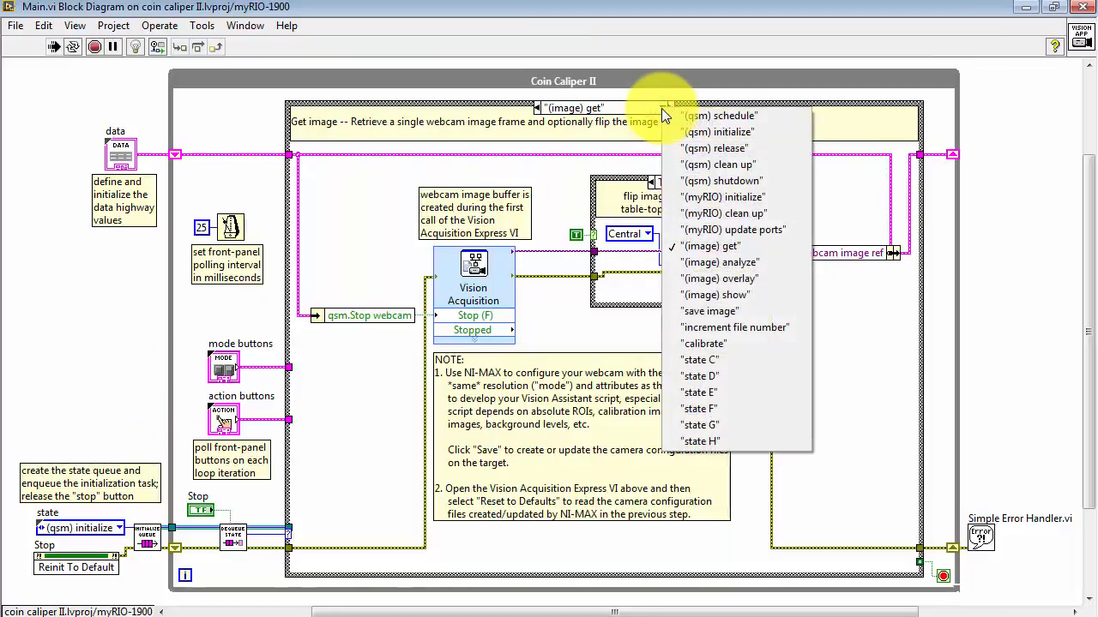
{"action": "left_click", "coordinate": [734, 327]}
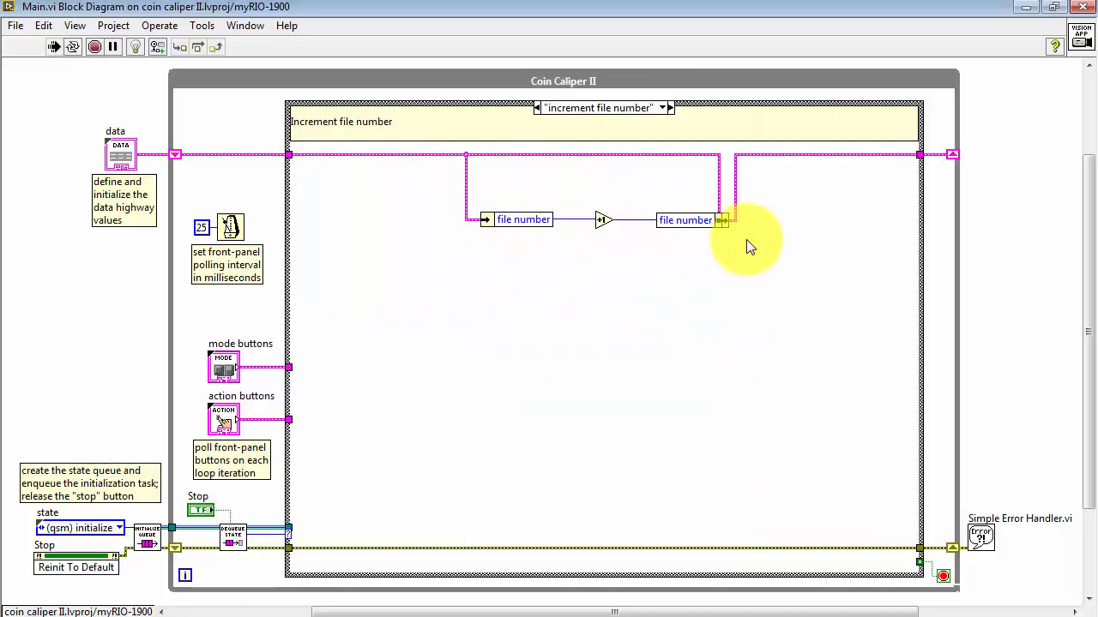
{"action": "left_click", "coordinate": [663, 108]}
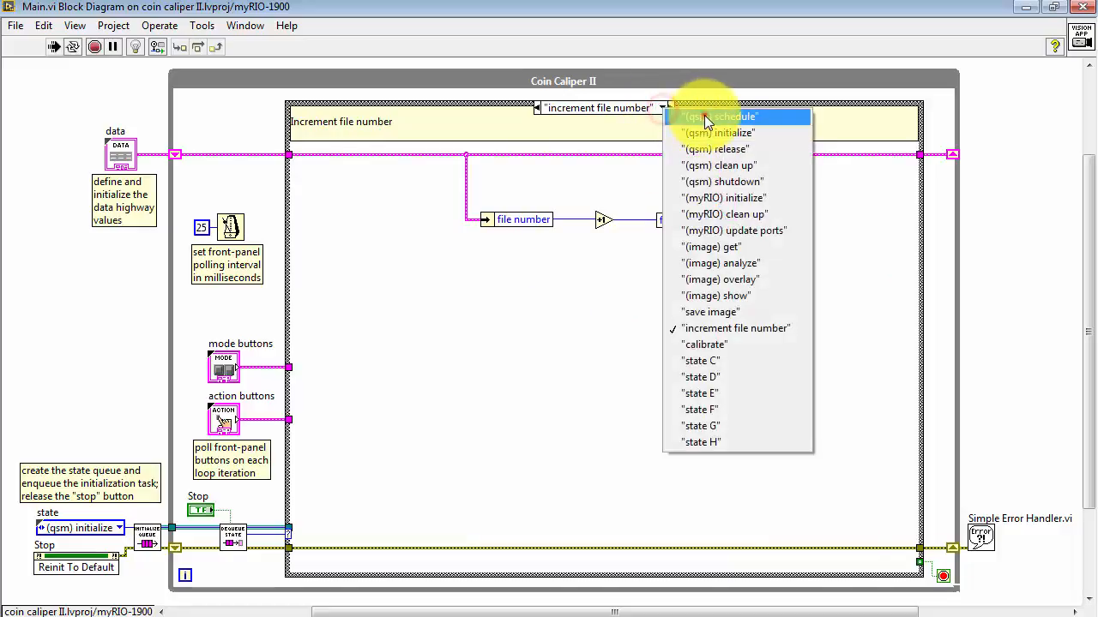
{"action": "left_click", "coordinate": [722, 115]}
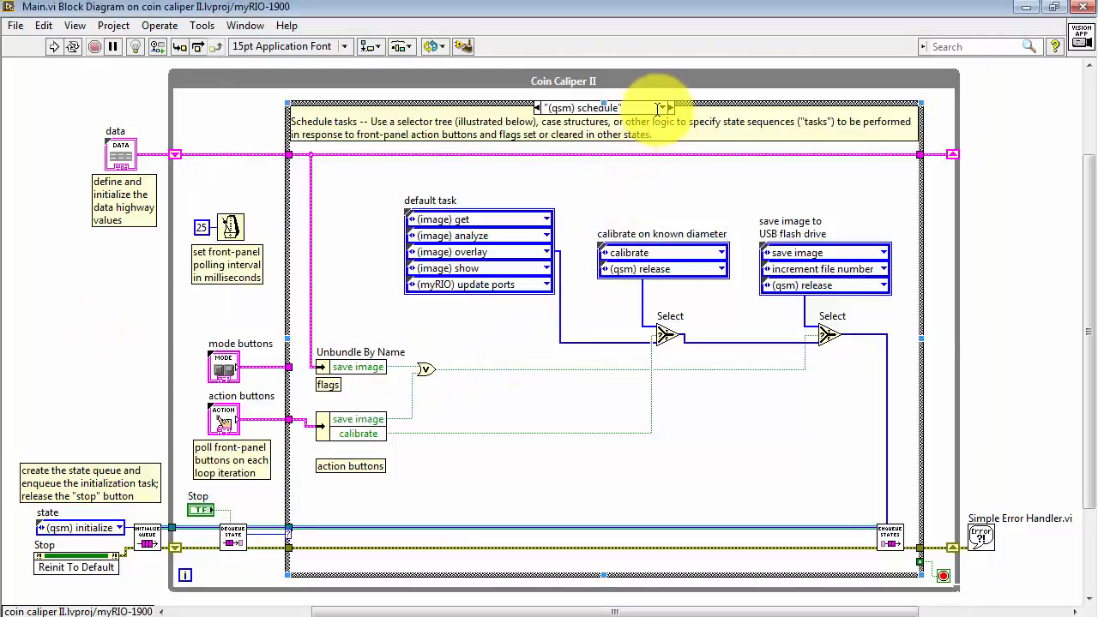
{"action": "left_click", "coordinate": [661, 108]}
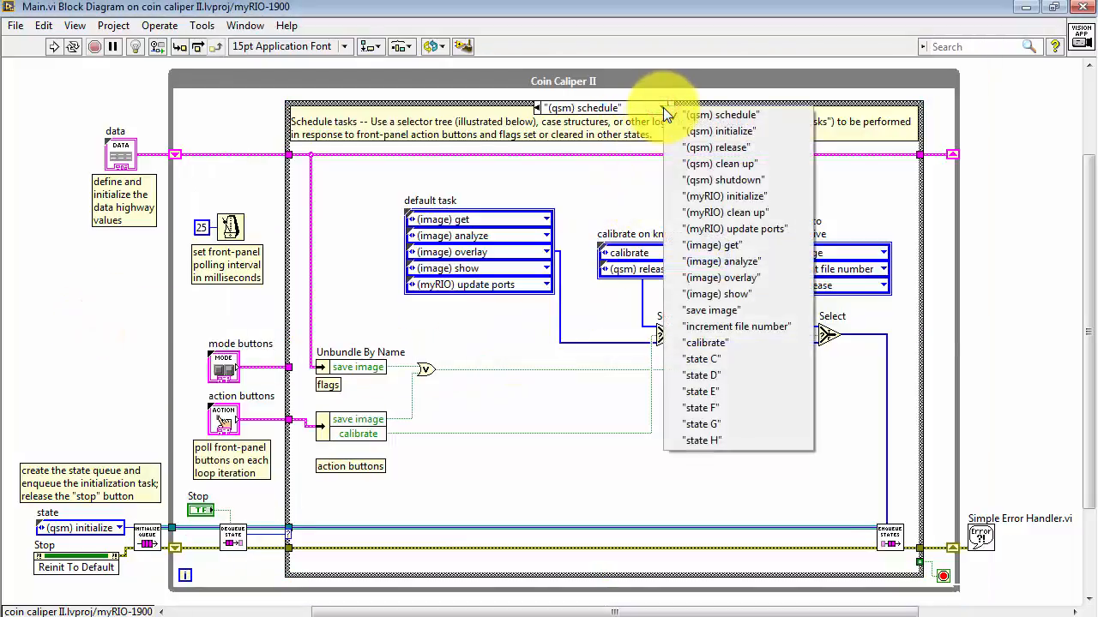
{"action": "mouse_move", "coordinate": [763, 139]}
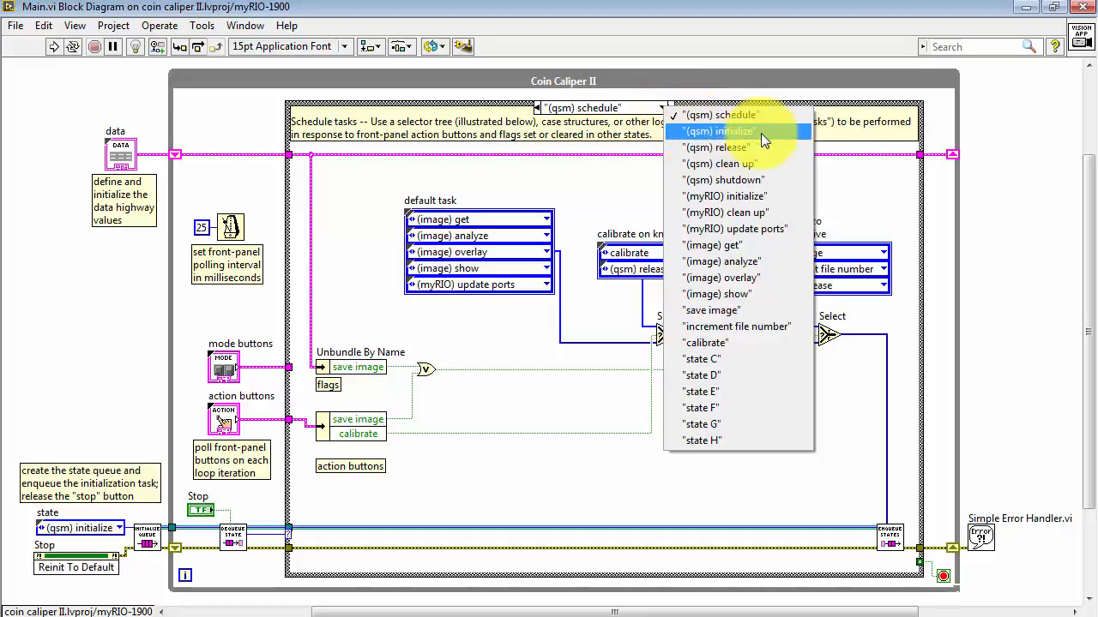
{"action": "left_click", "coordinate": [719, 130]}
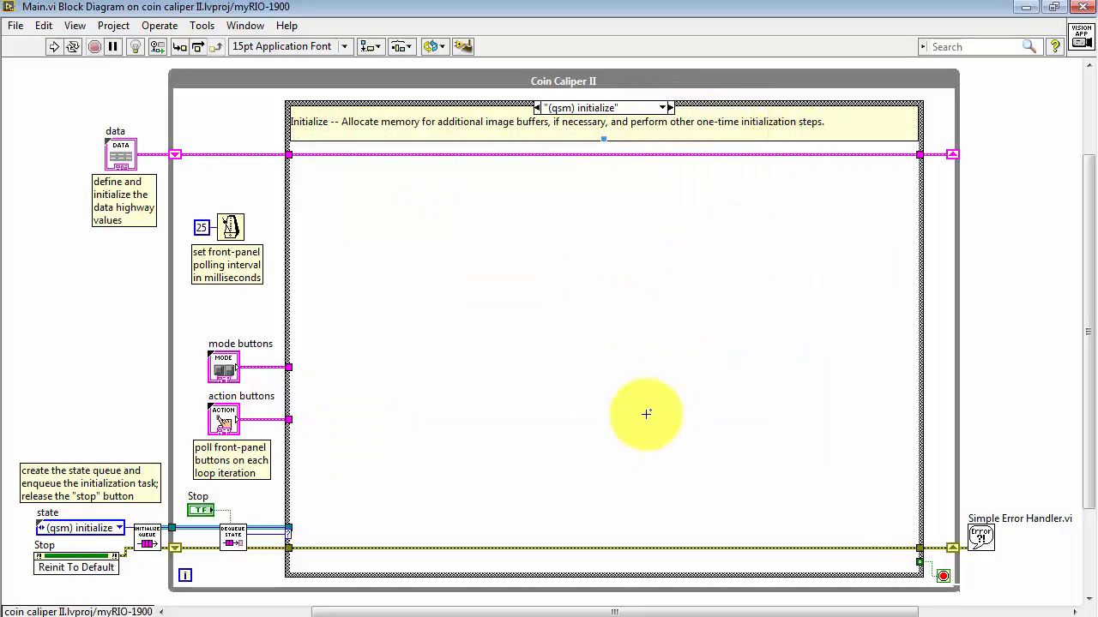
Place an Invoke Node in the initialize case, link it to images saved, and choose its method.
{"action": "right_click", "coordinate": [646, 414]}
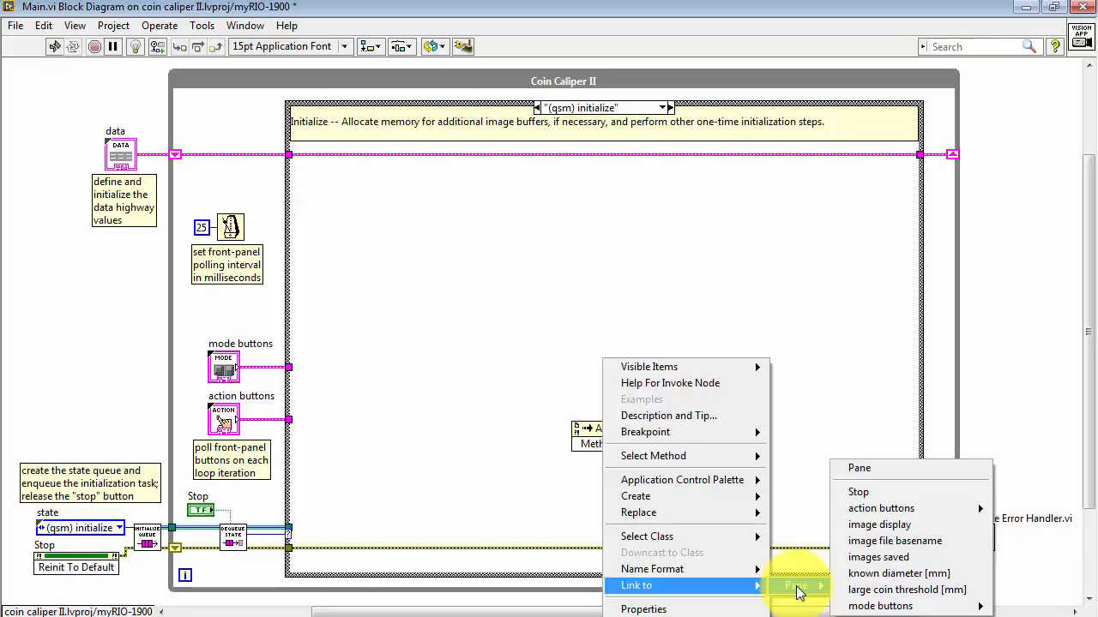
{"action": "mouse_move", "coordinate": [878, 557]}
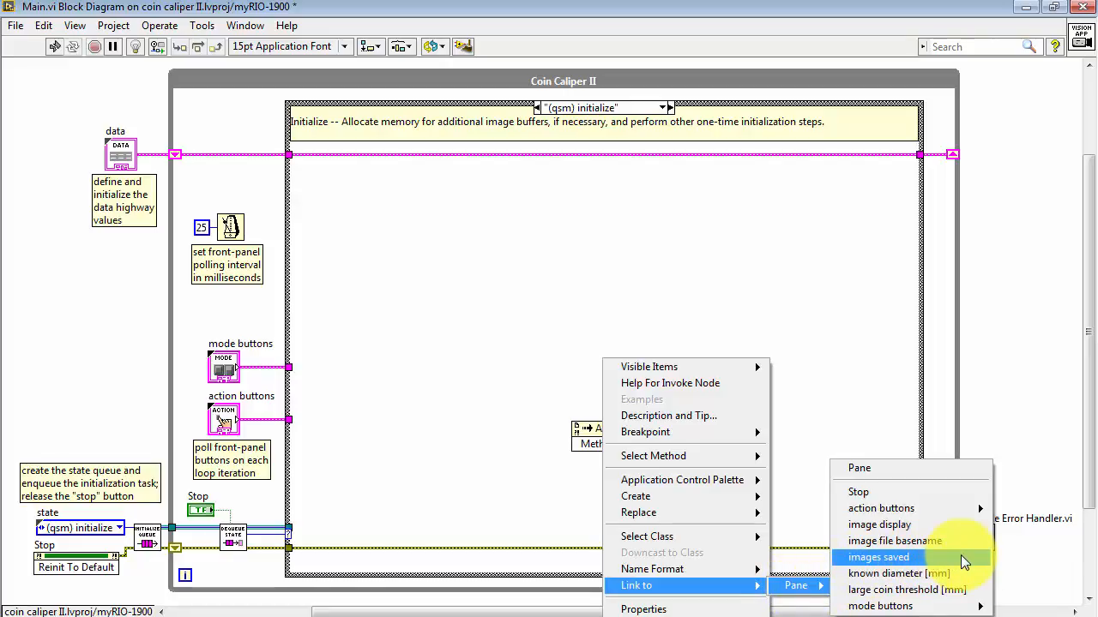
{"action": "left_click", "coordinate": [878, 558]}
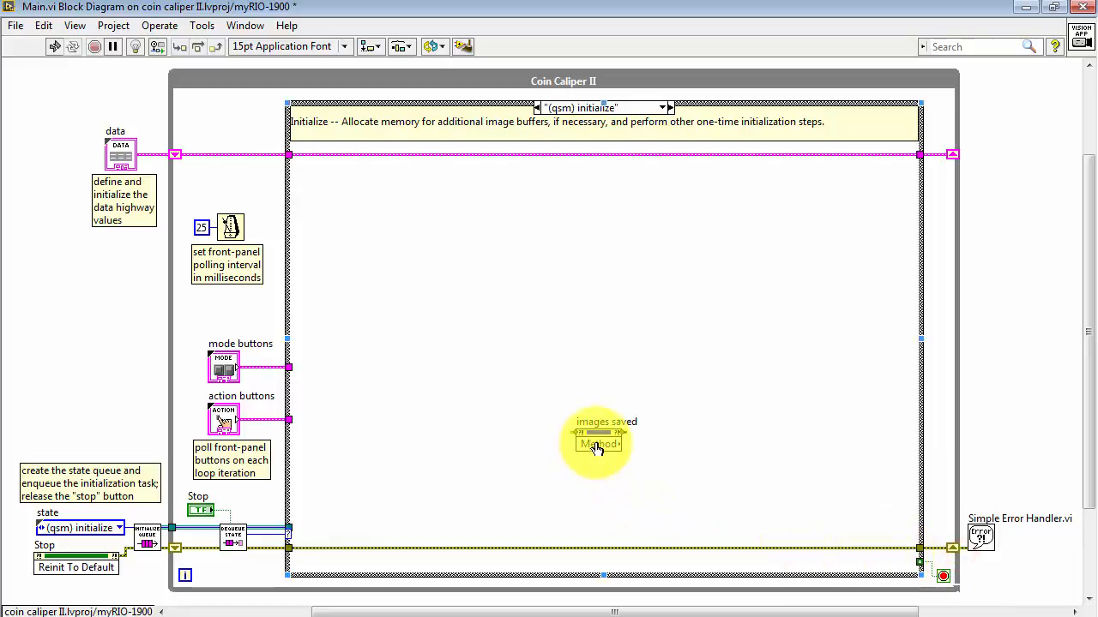
{"action": "right_click", "coordinate": [598, 444]}
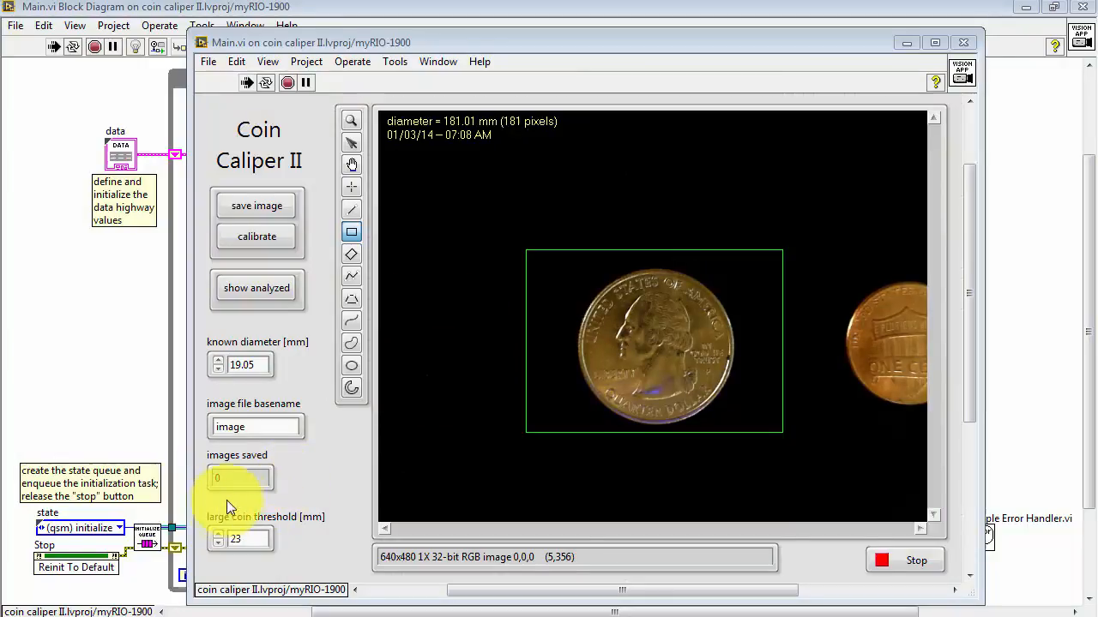
{"action": "mouse_move", "coordinate": [337, 497]}
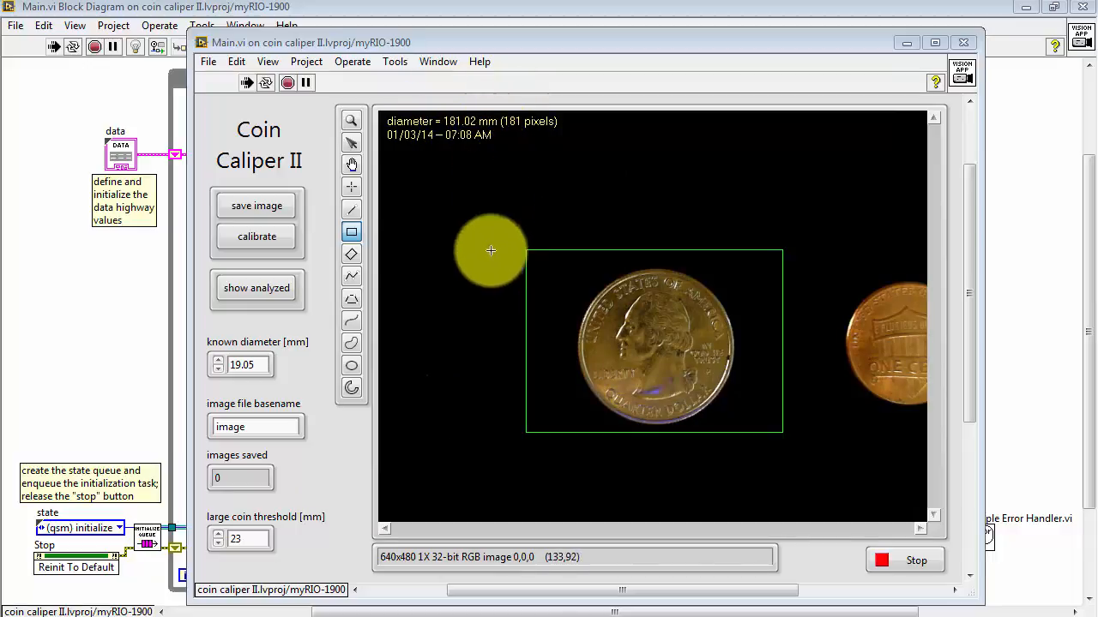
{"action": "mouse_move", "coordinate": [845, 450]}
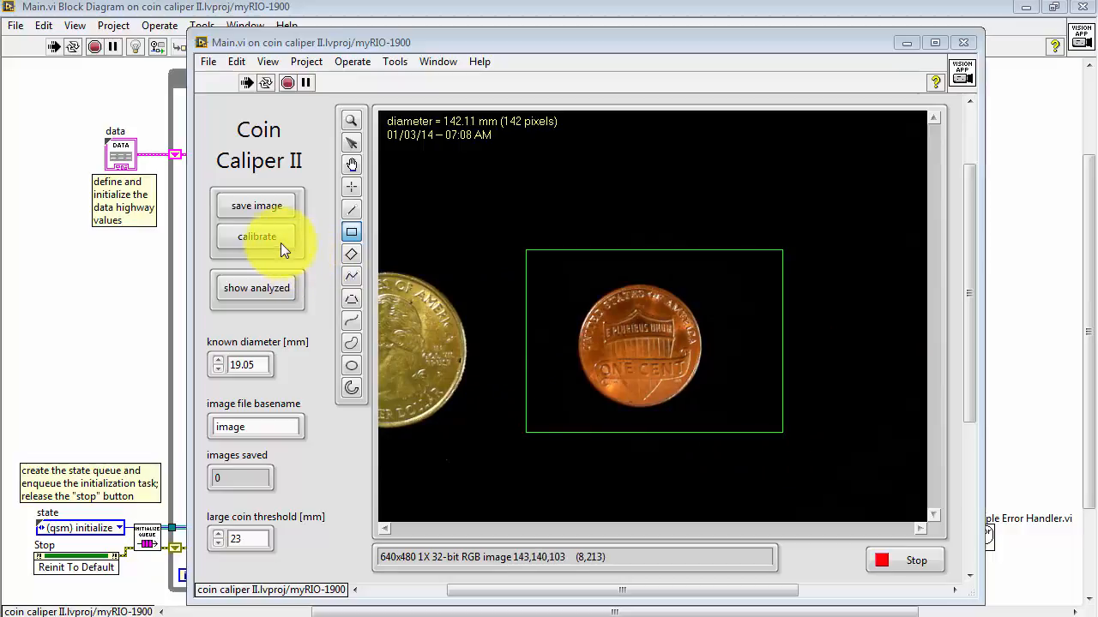
Calibrate against the penny in the ROI so it reads about 19 mm, images saved at 0.
{"action": "left_click", "coordinate": [256, 236]}
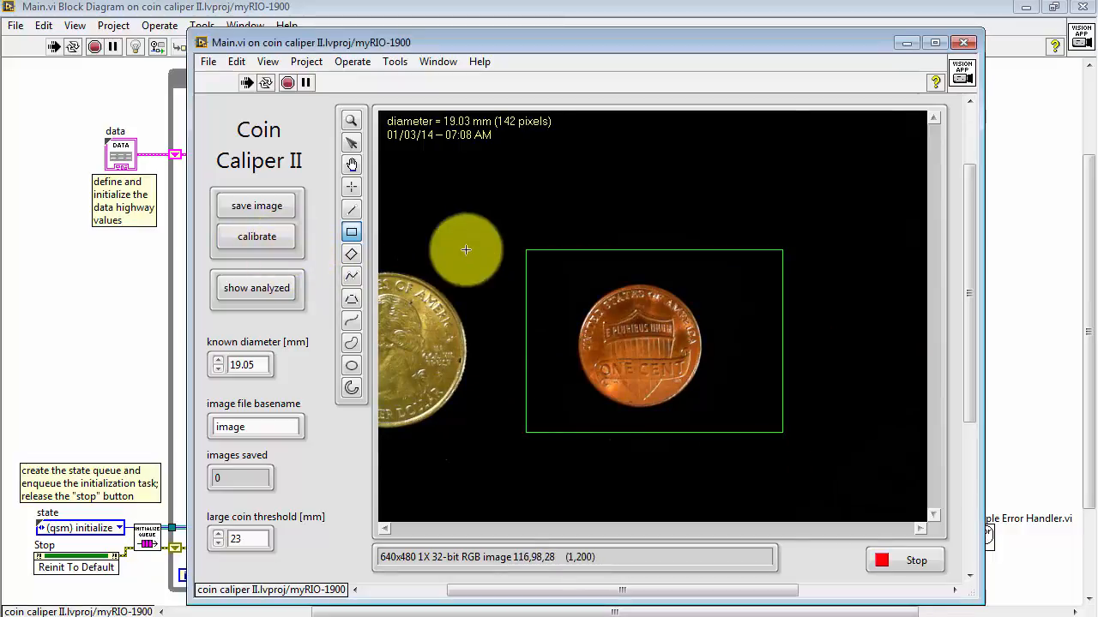
{"action": "mouse_move", "coordinate": [463, 133]}
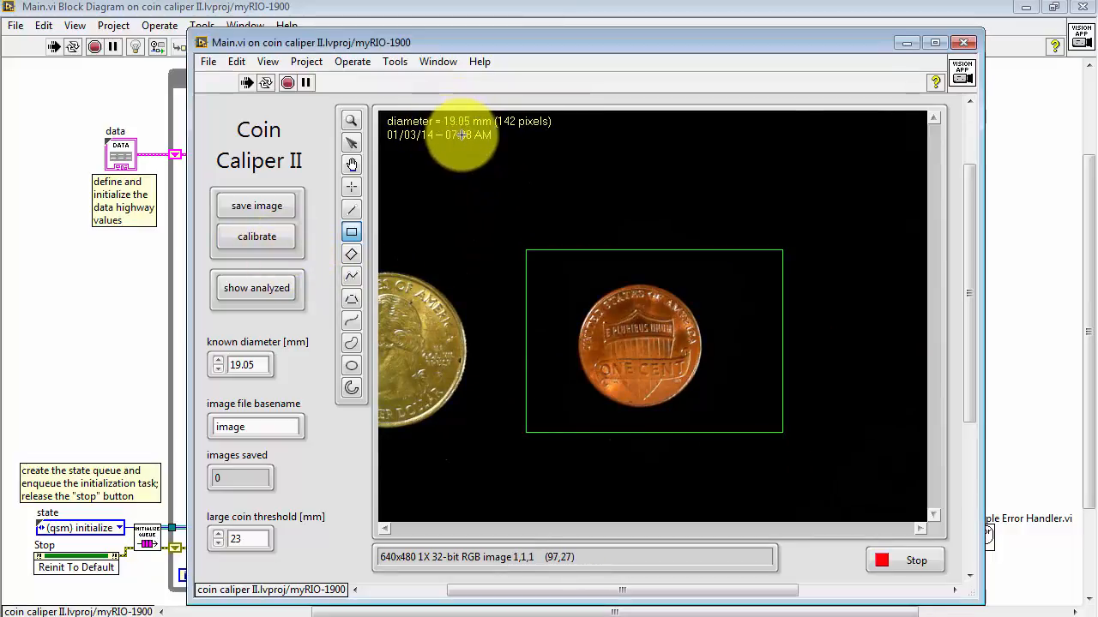